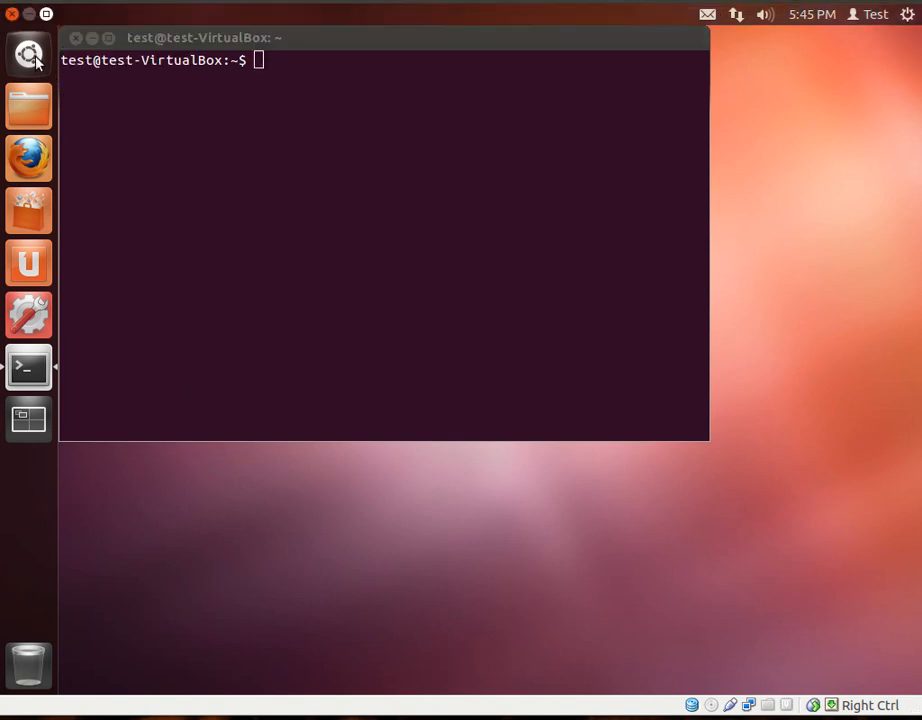
Step: Launch Terminal from the Dash by searching 'term'
{"action": "type", "text": "ter"}
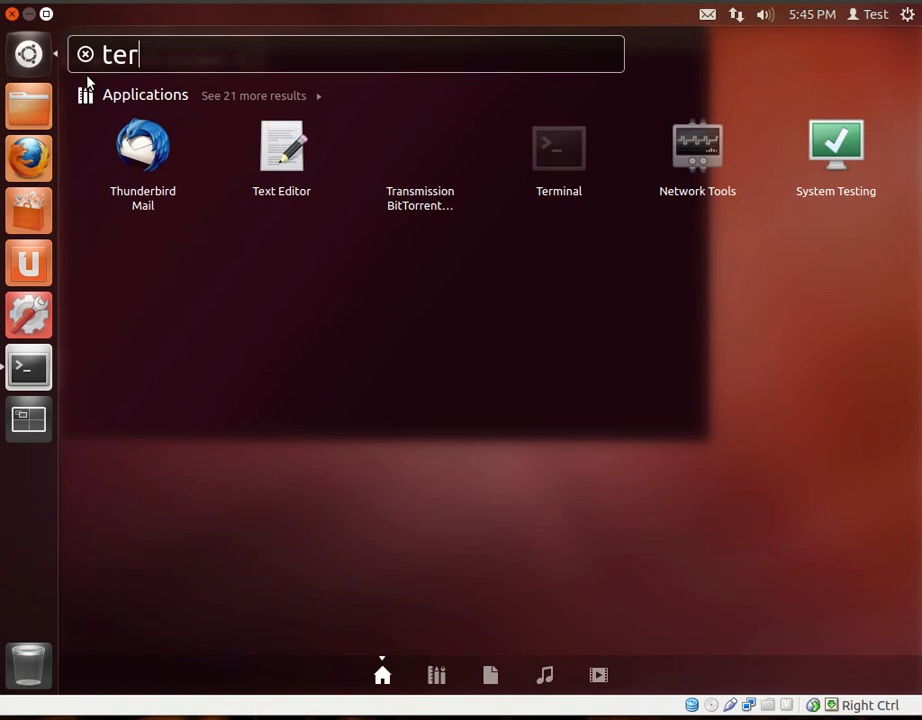
{"action": "type", "text": "m"}
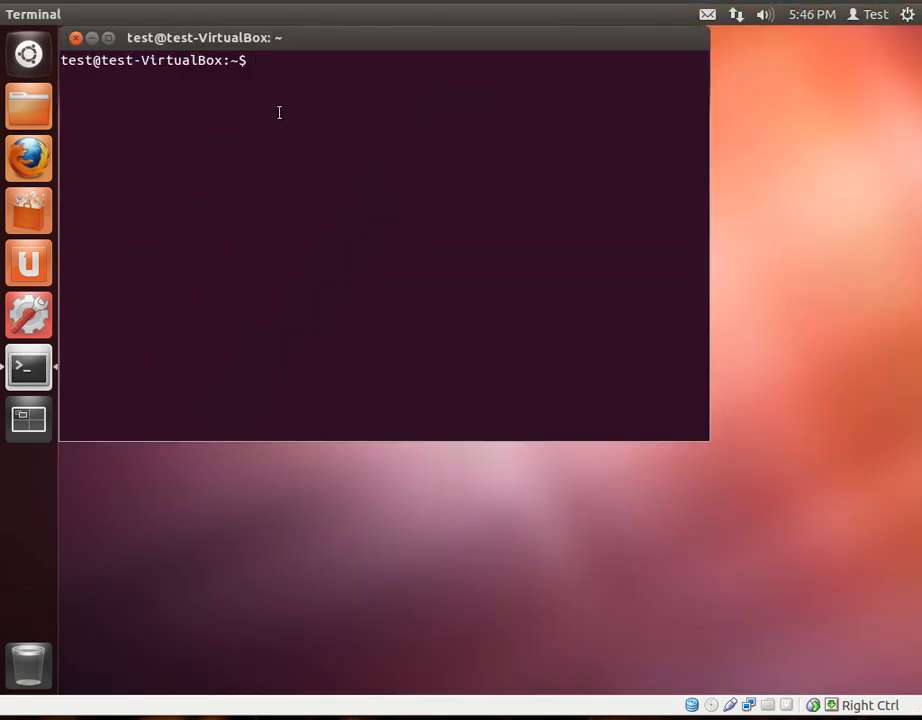
Step: Run 'sudo apt-get install tasksel' and answer y so tasksel installs
{"action": "type", "text": "sudo"}
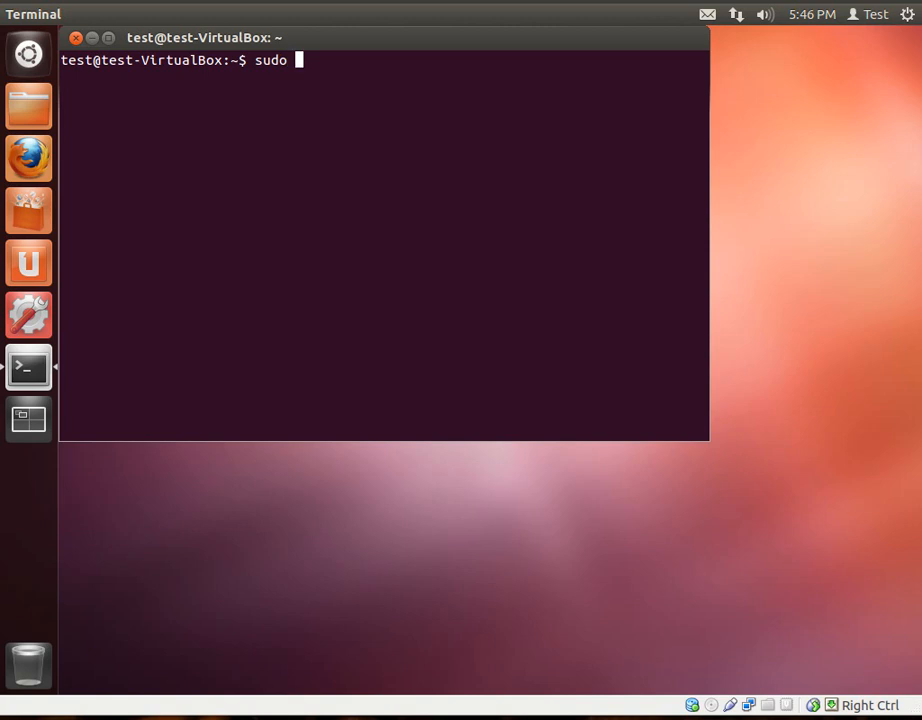
{"action": "type", "text": "apt-g"}
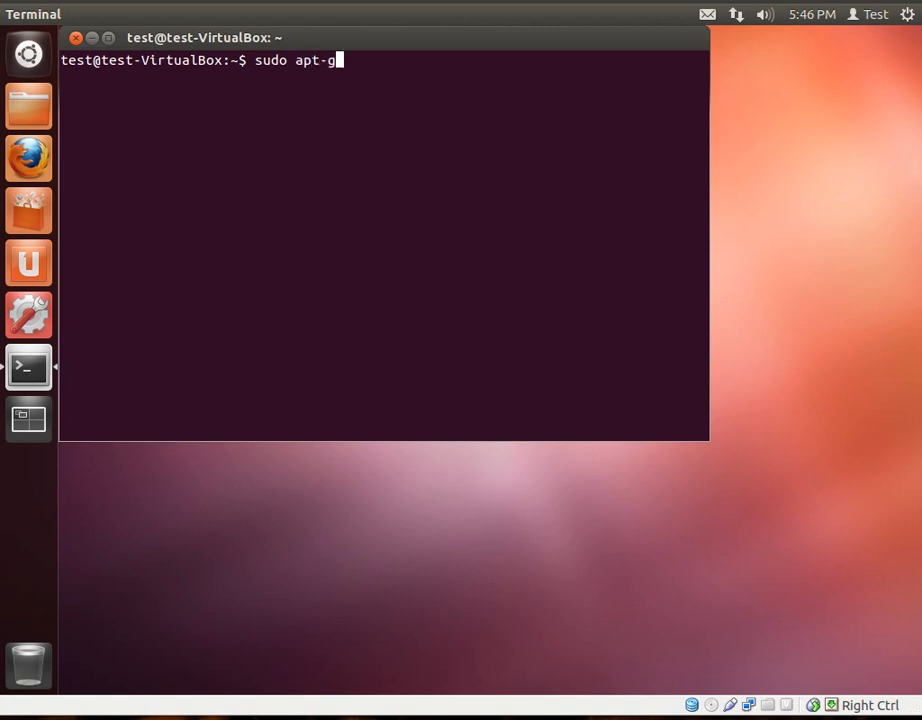
{"action": "type", "text": "et install"}
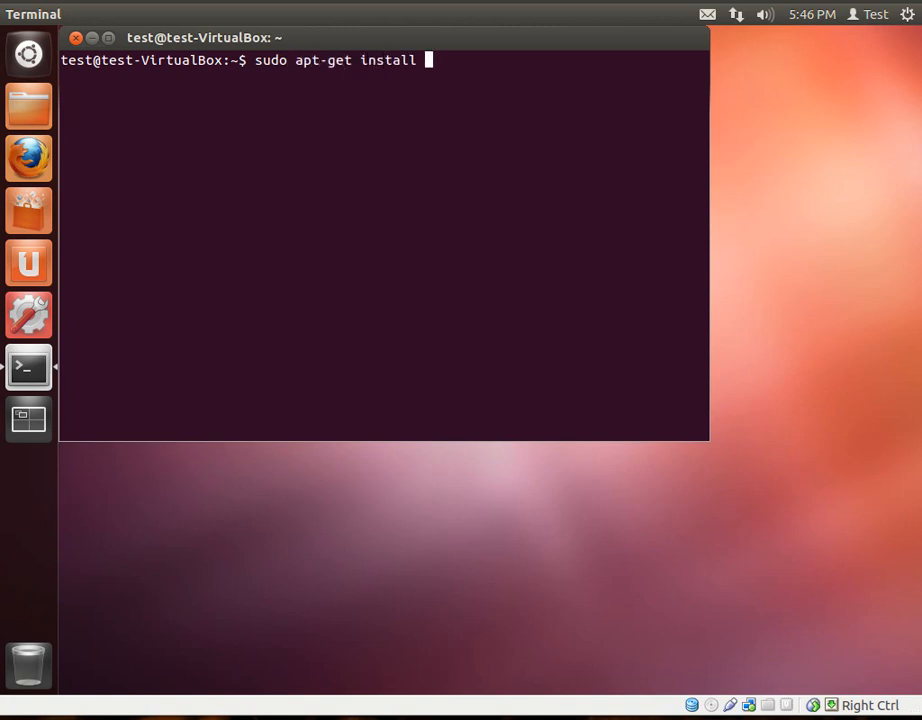
{"action": "type", "text": "tasksel"}
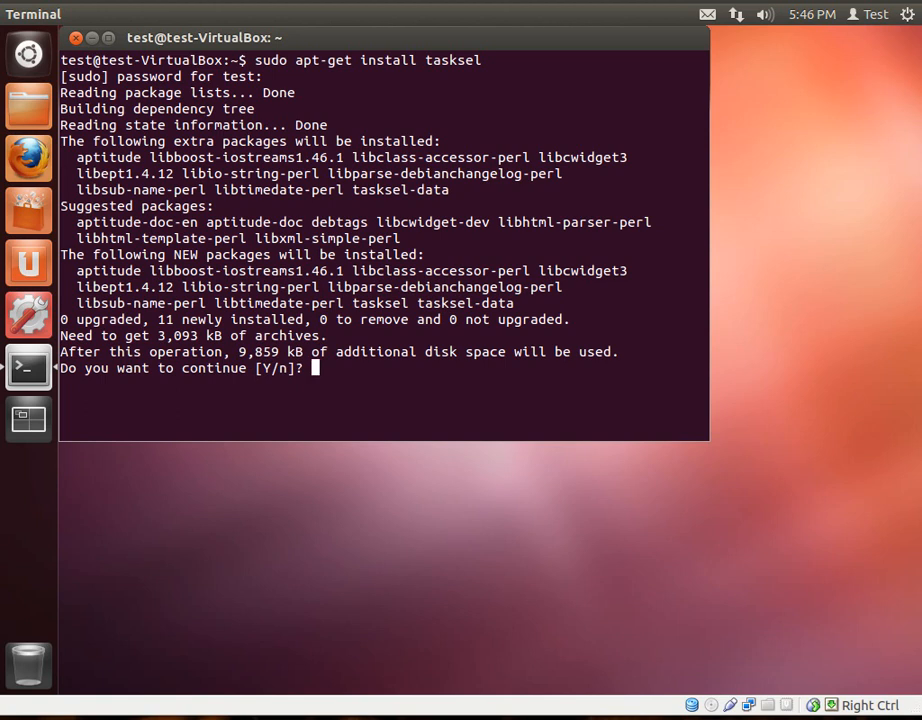
{"action": "type", "text": "y"}
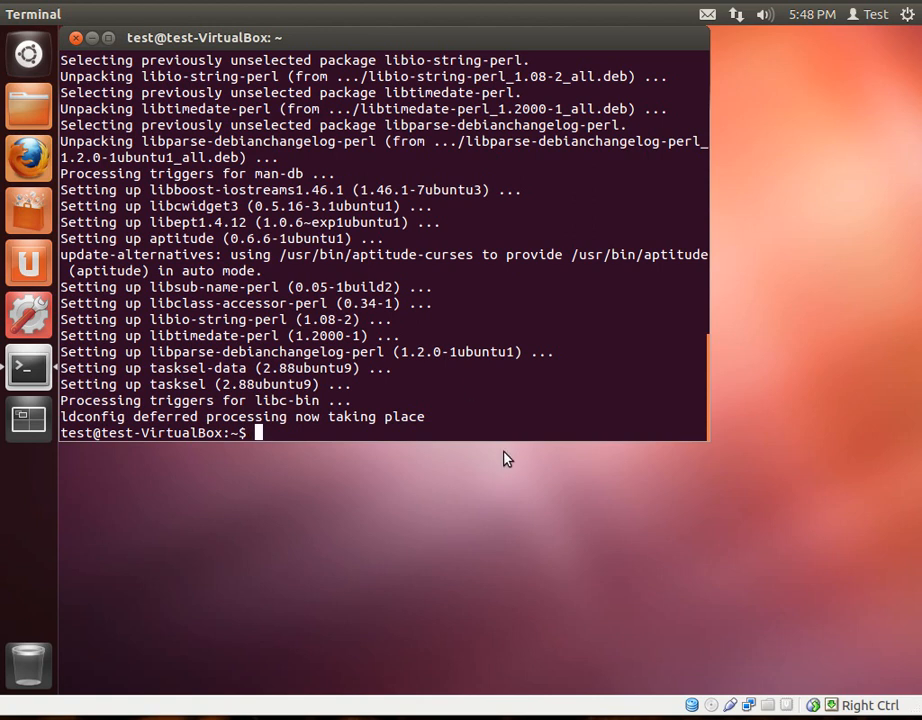
Step: Run 'sudo tasksel' to bring up the software selection menu
{"action": "type", "text": "sudo task"}
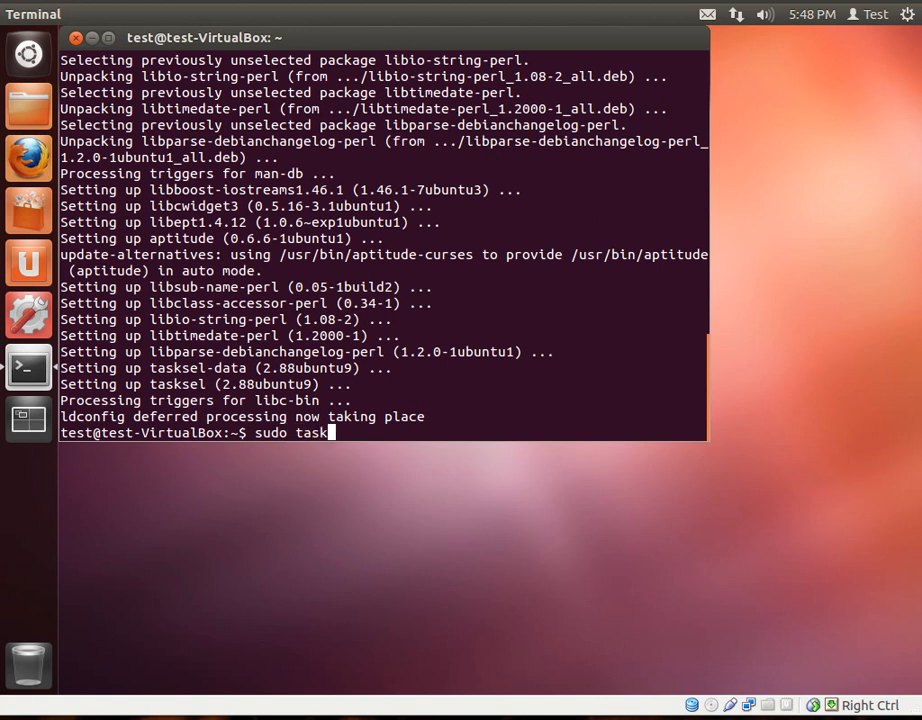
{"action": "type", "text": "el"}
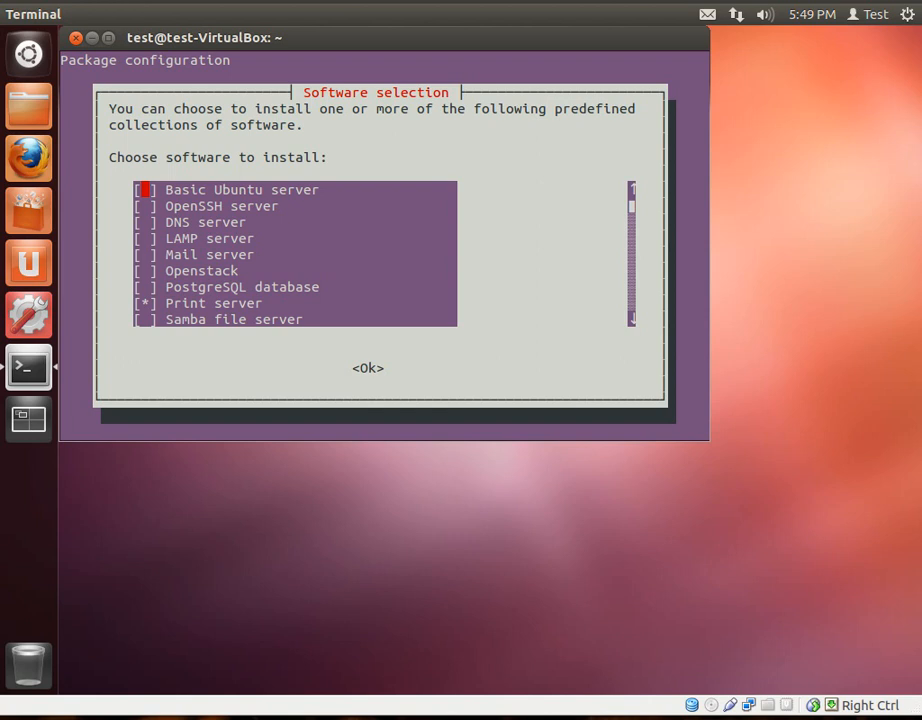
Step: Mark LAMP server in the tasksel list and confirm with <Ok> to start installing
{"action": "key", "text": "Down"}
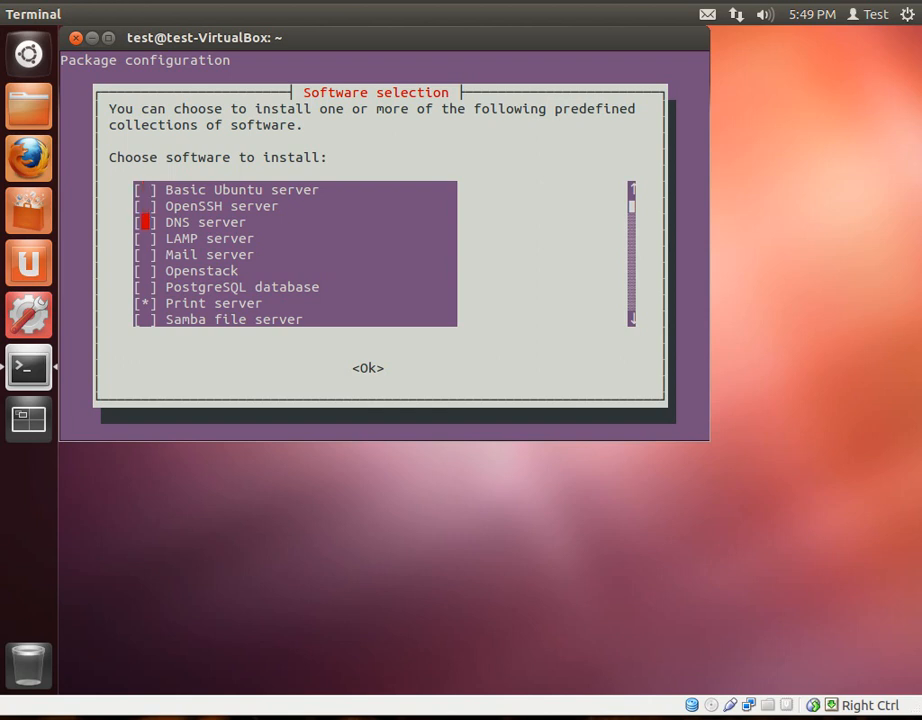
{"action": "key", "text": "Down"}
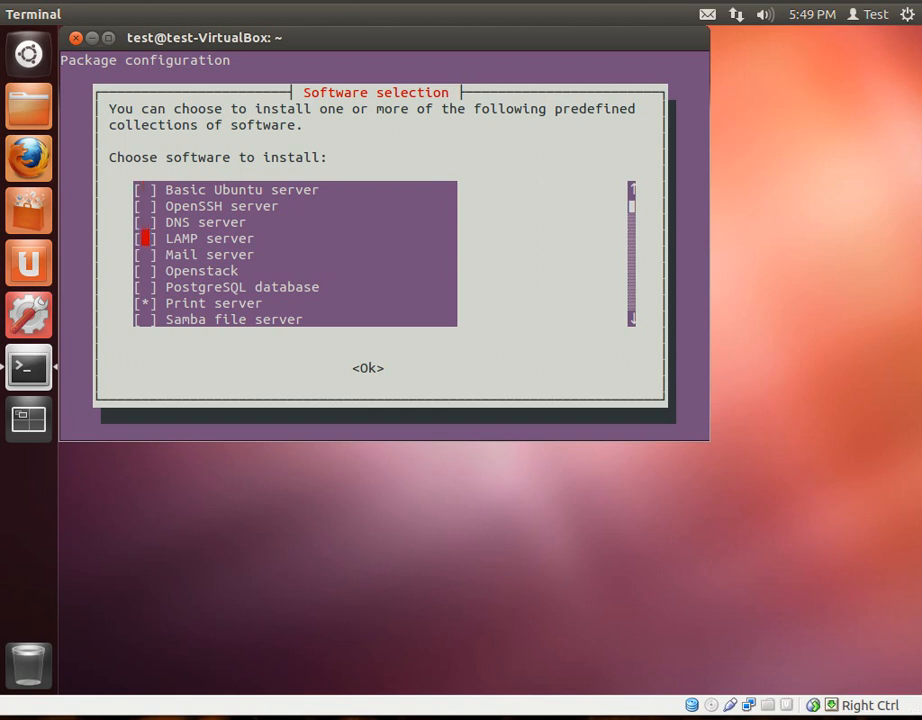
{"action": "scroll", "scroll_direction": "down", "scroll_amount": 3}
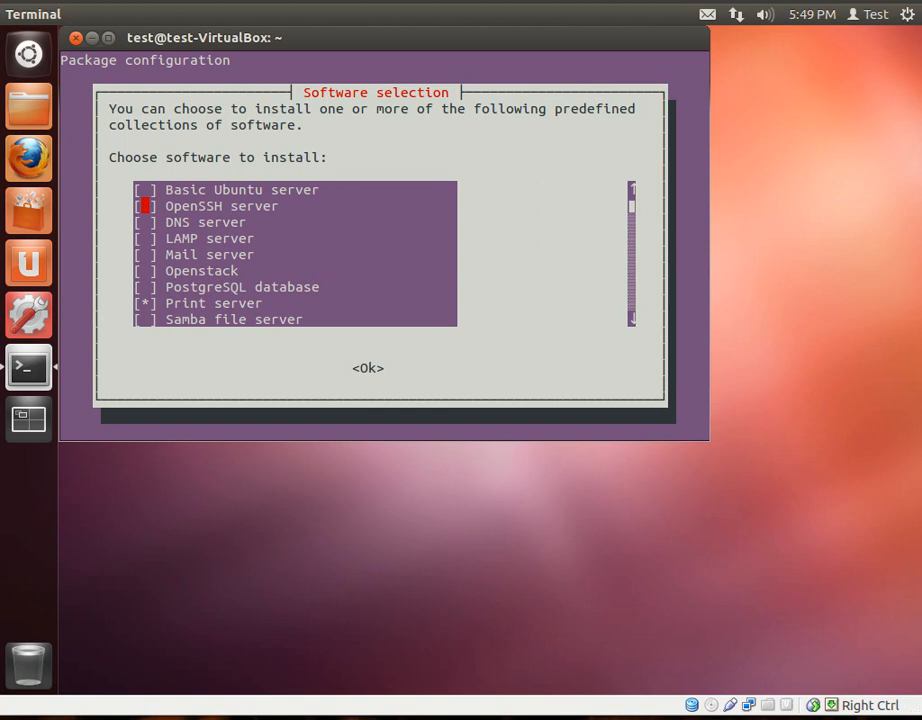
{"action": "key", "text": "Down"}
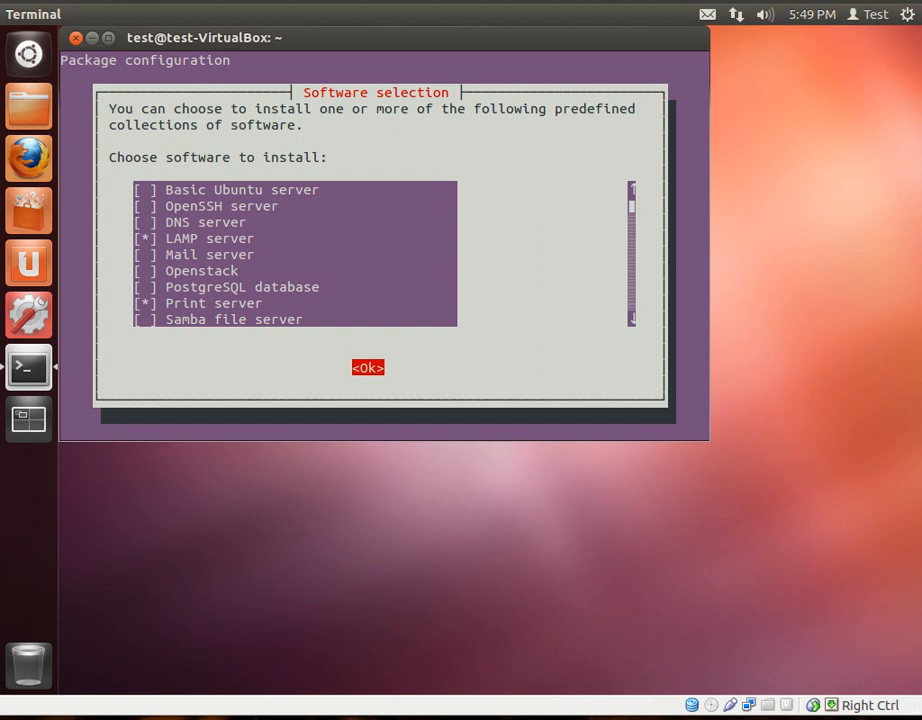
{"action": "left_click", "coordinate": [368, 368]}
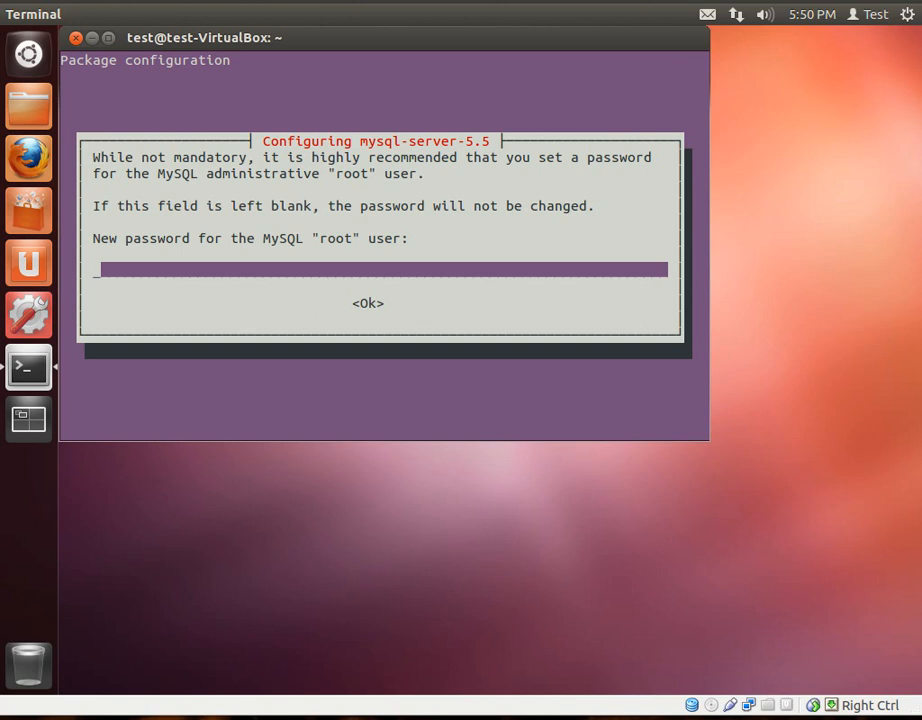
Step: Enter and confirm the MySQL root password so the LAMP installation completes
{"action": "type", "text": "****"}
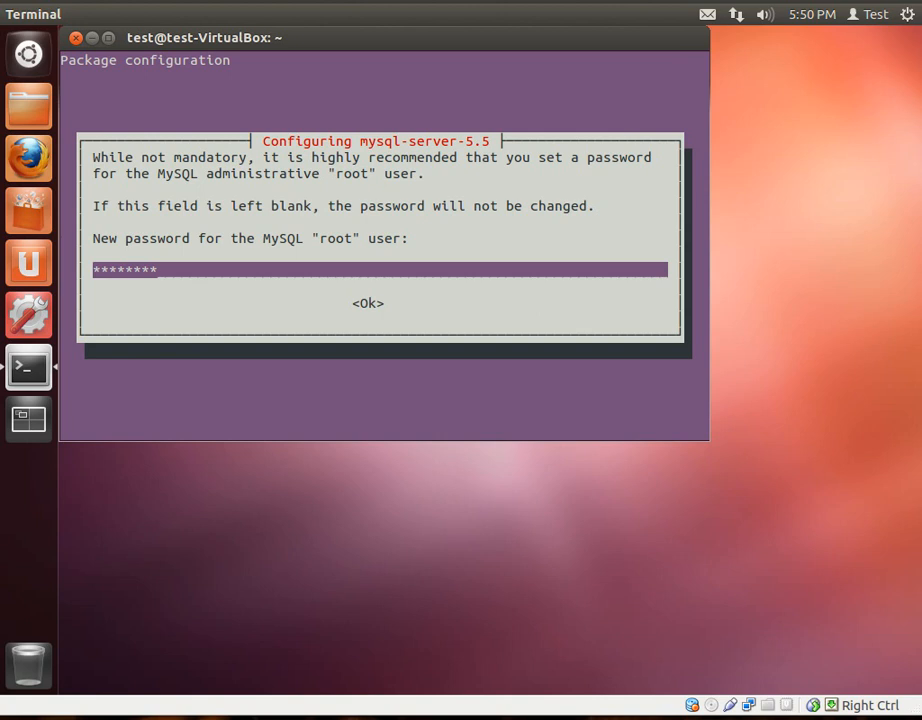
{"action": "type", "text": "*"}
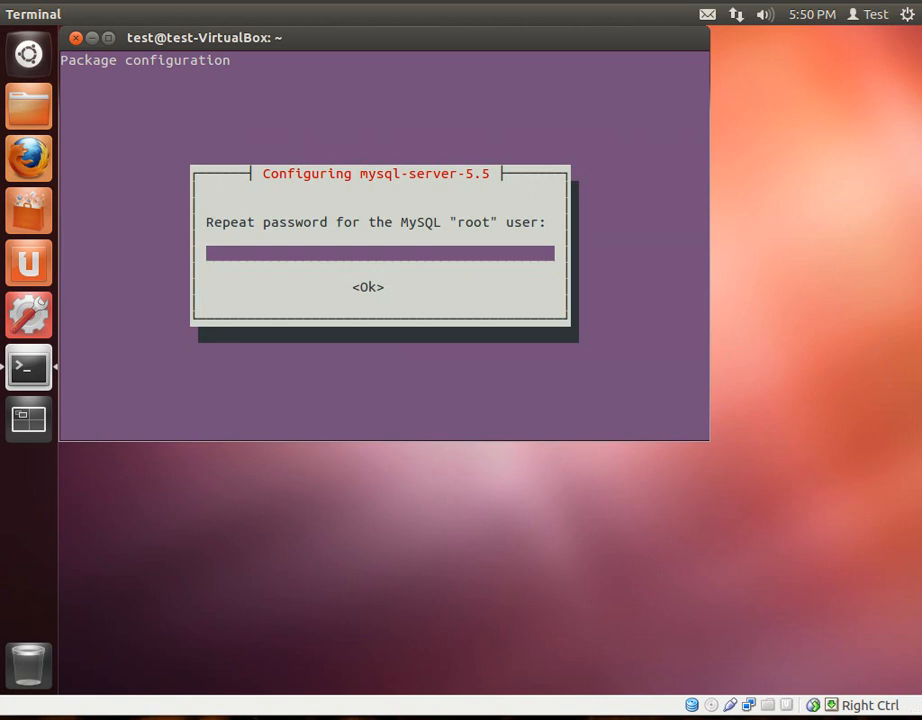
{"action": "type", "text": "***"}
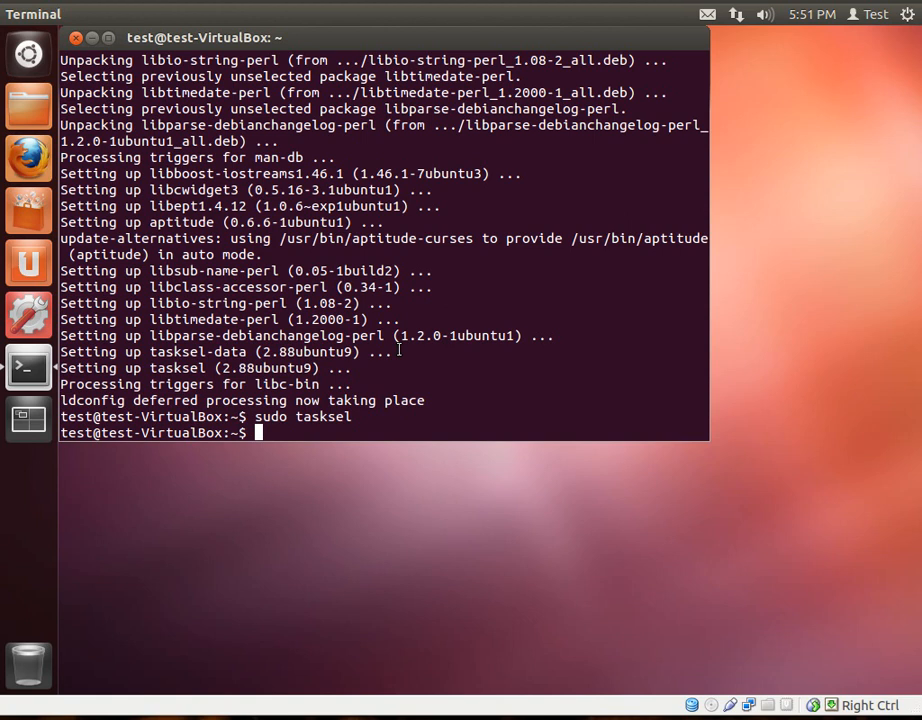
Step: Enter the command 'sudo /etc/init.d/apache2 restart' at the prompt
{"action": "type", "text": "s"}
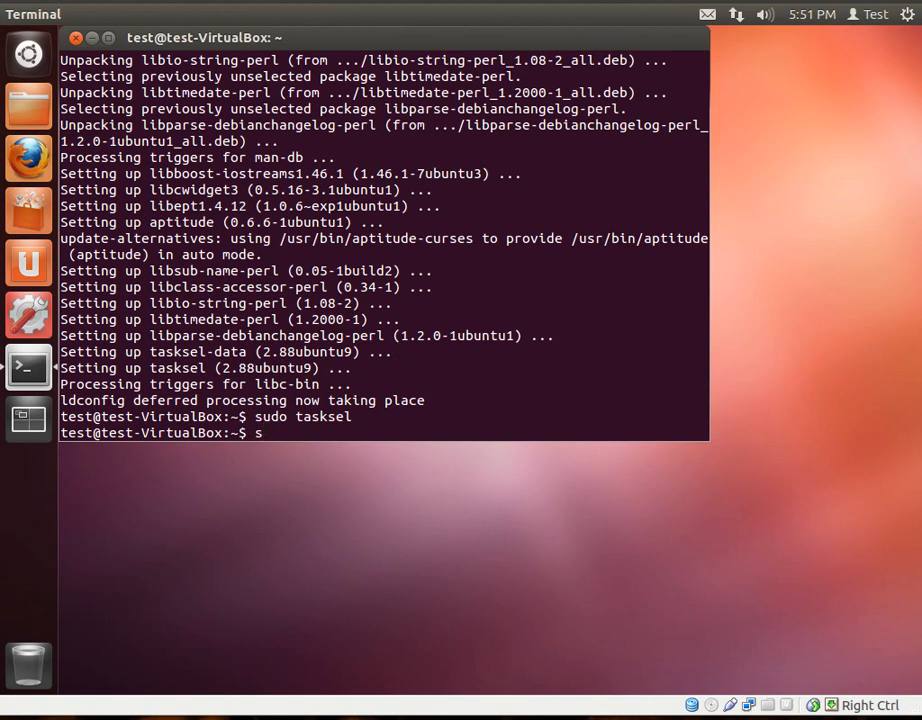
{"action": "type", "text": "udo"}
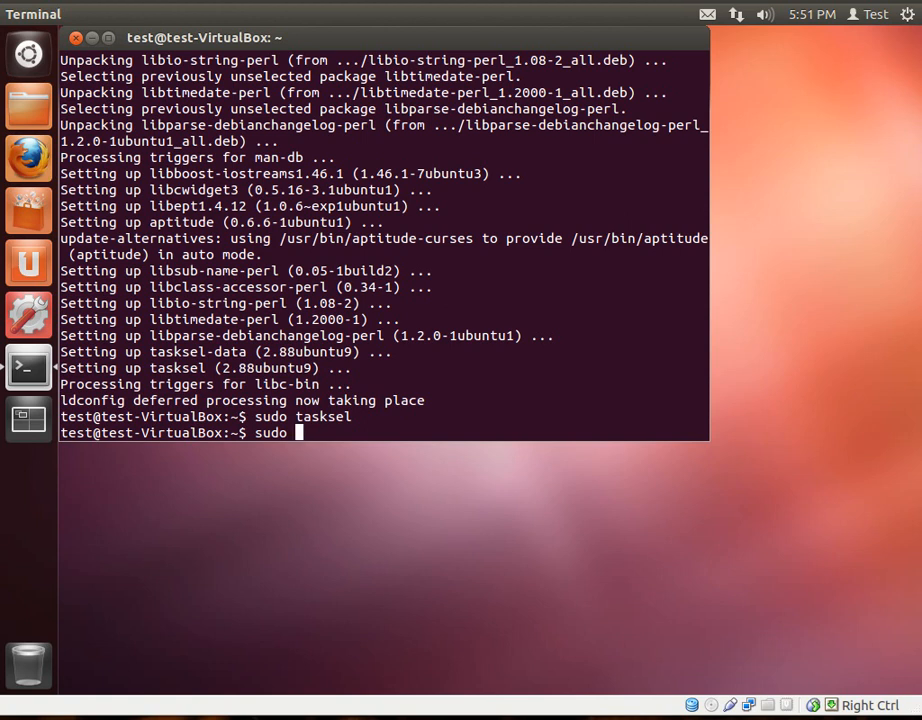
{"action": "type", "text": "/e"}
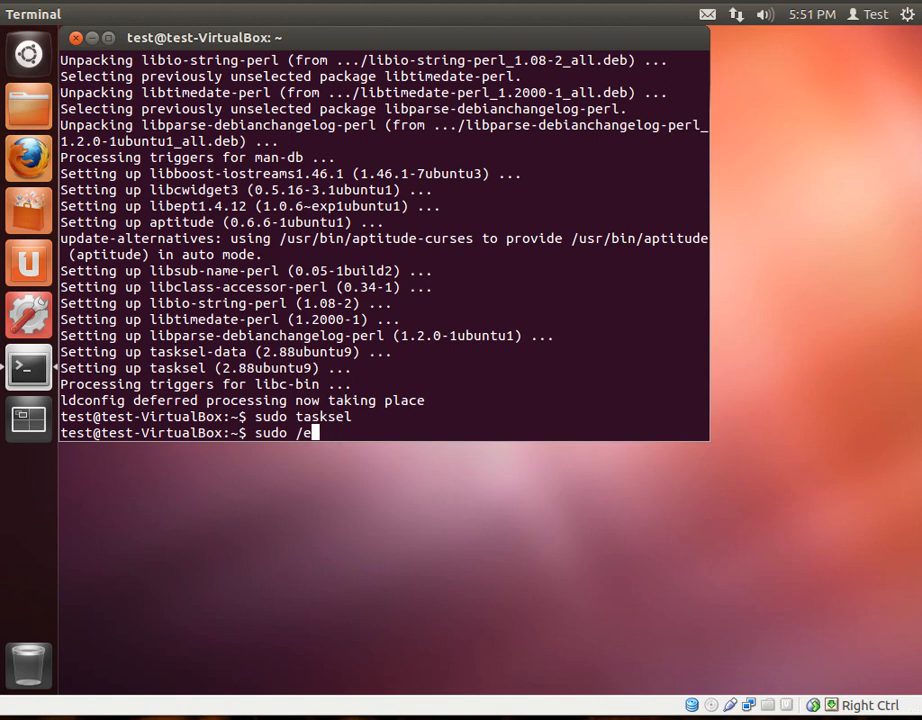
{"action": "type", "text": "tc"}
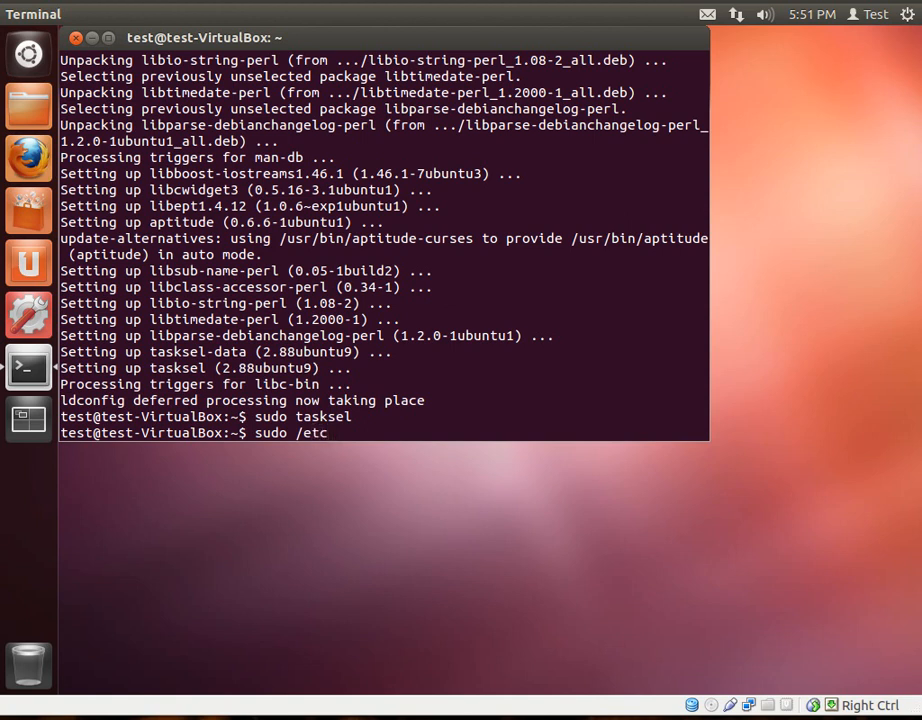
{"action": "type", "text": "/init"}
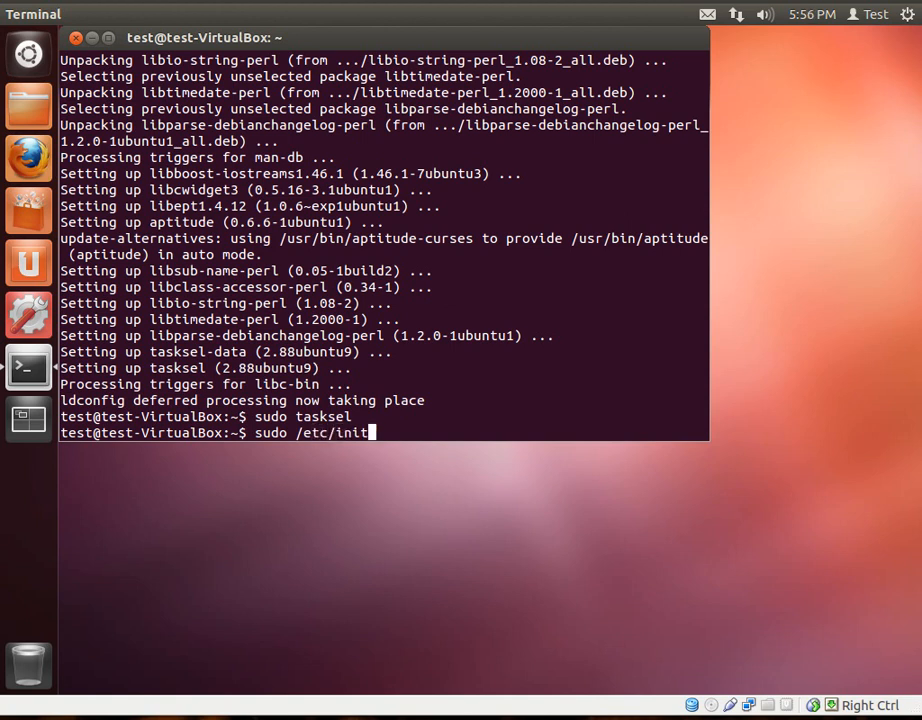
{"action": "type", "text": ".d/ap"}
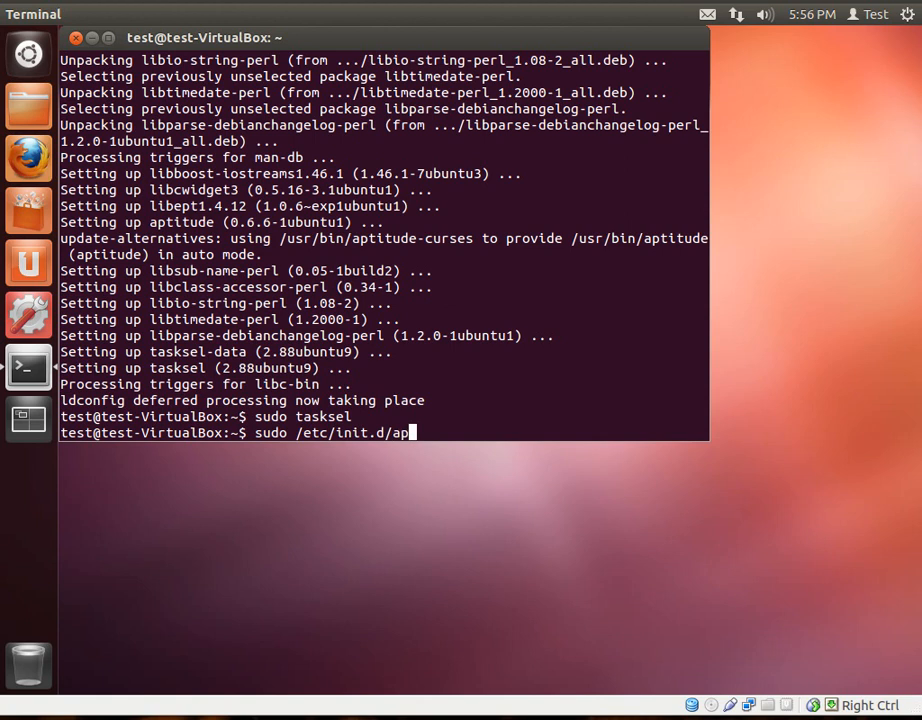
{"action": "type", "text": "ache3"}
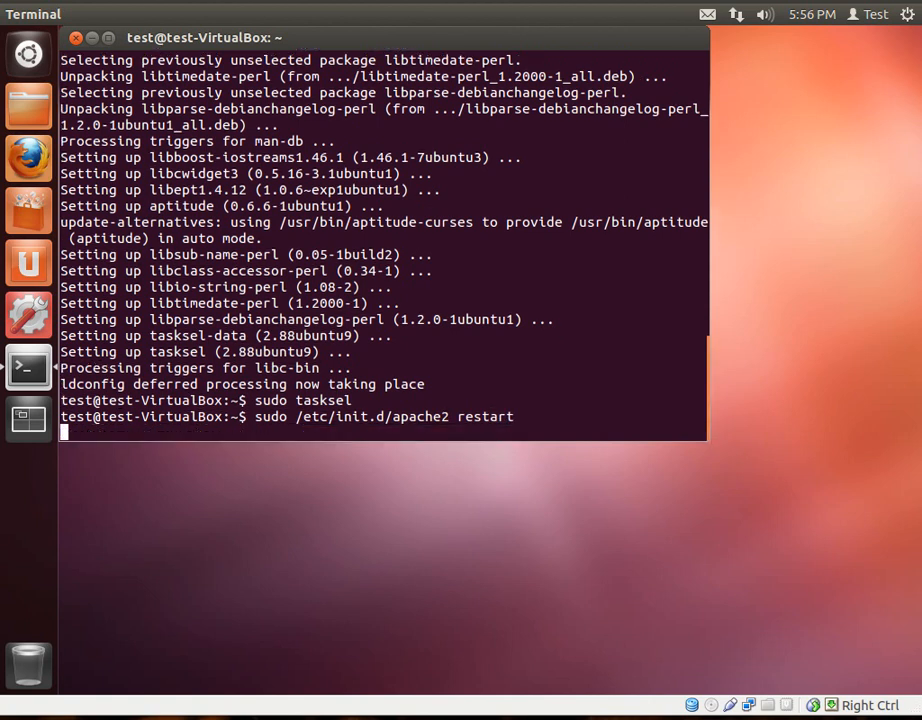
Step: Run the Apache restart to an OK status, then launch Firefox from the launcher
{"action": "key", "text": "Return"}
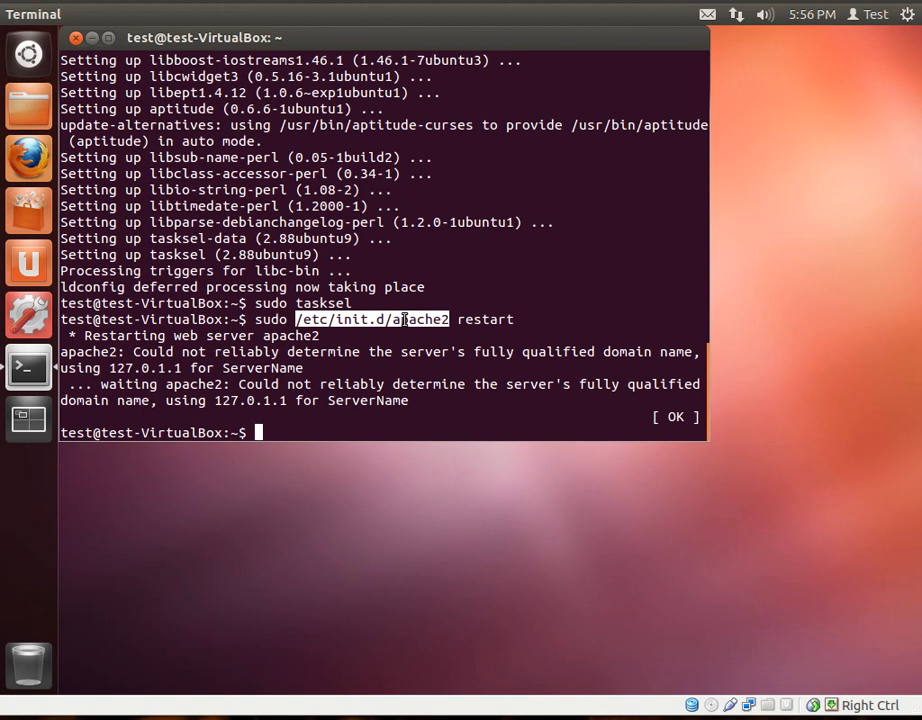
{"action": "mouse_move", "coordinate": [424, 320]}
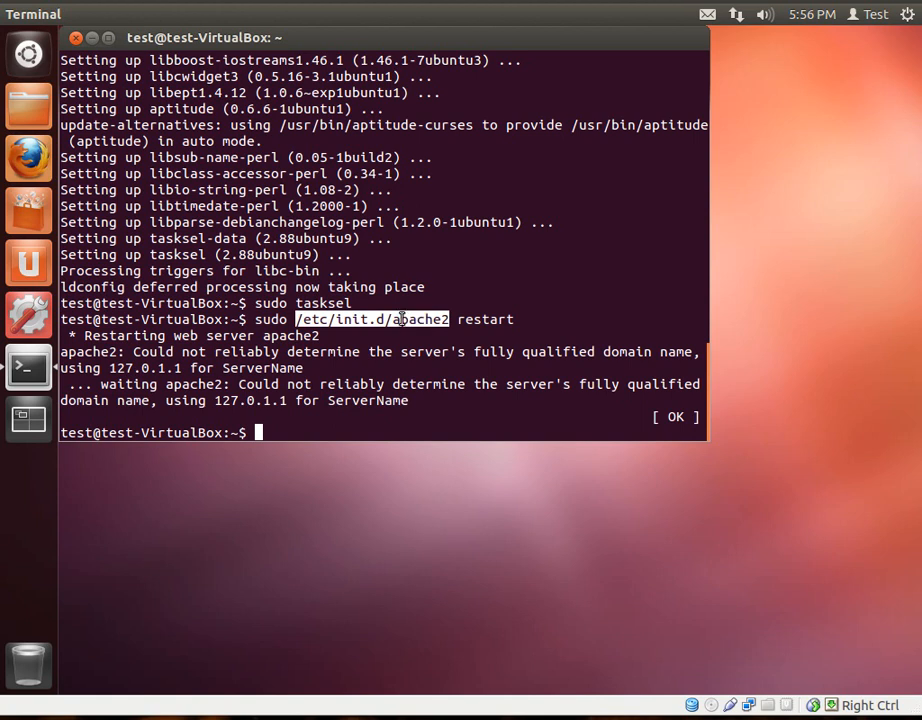
{"action": "mouse_move", "coordinate": [392, 322]}
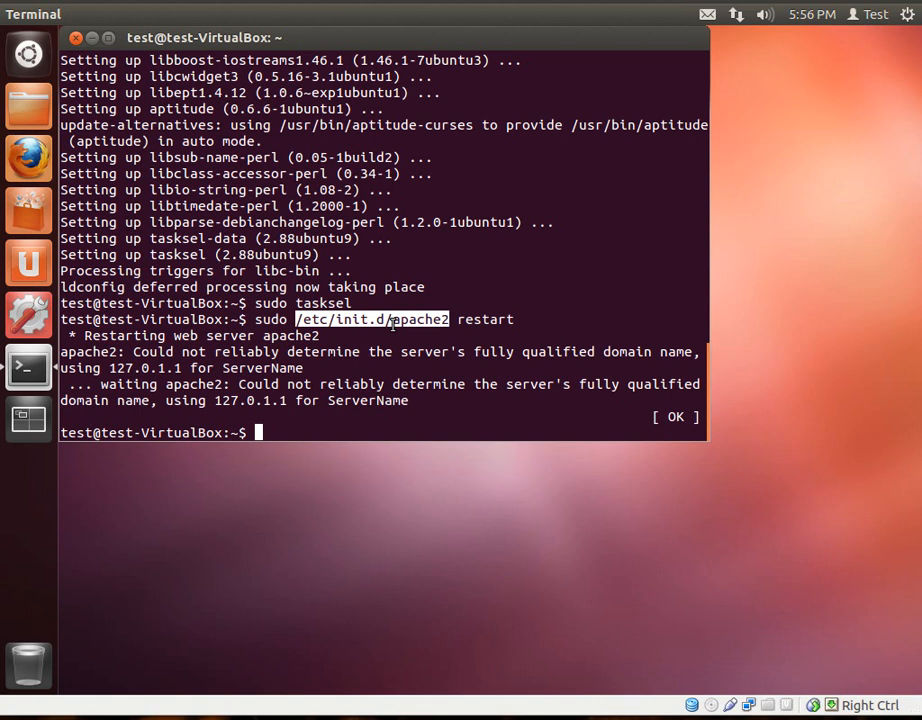
{"action": "mouse_move", "coordinate": [456, 320]}
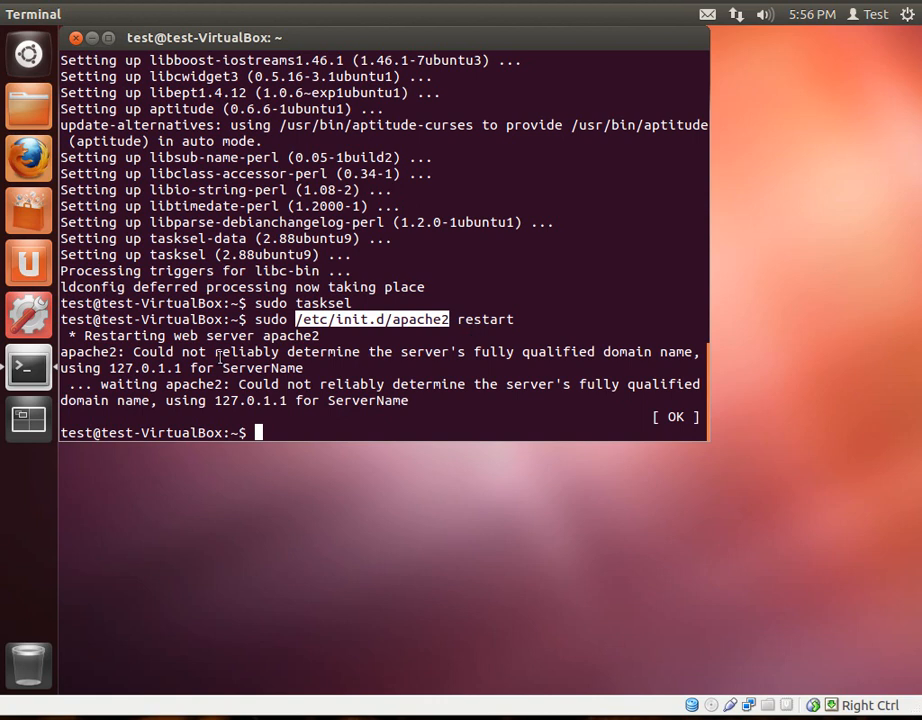
{"action": "mouse_move", "coordinate": [262, 384]}
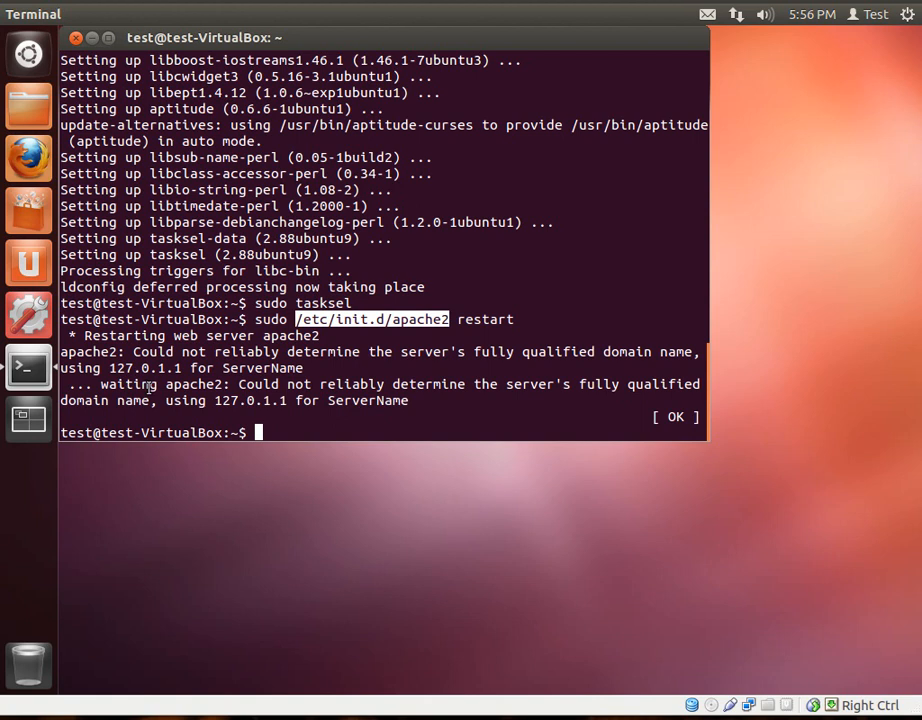
{"action": "mouse_move", "coordinate": [152, 368]}
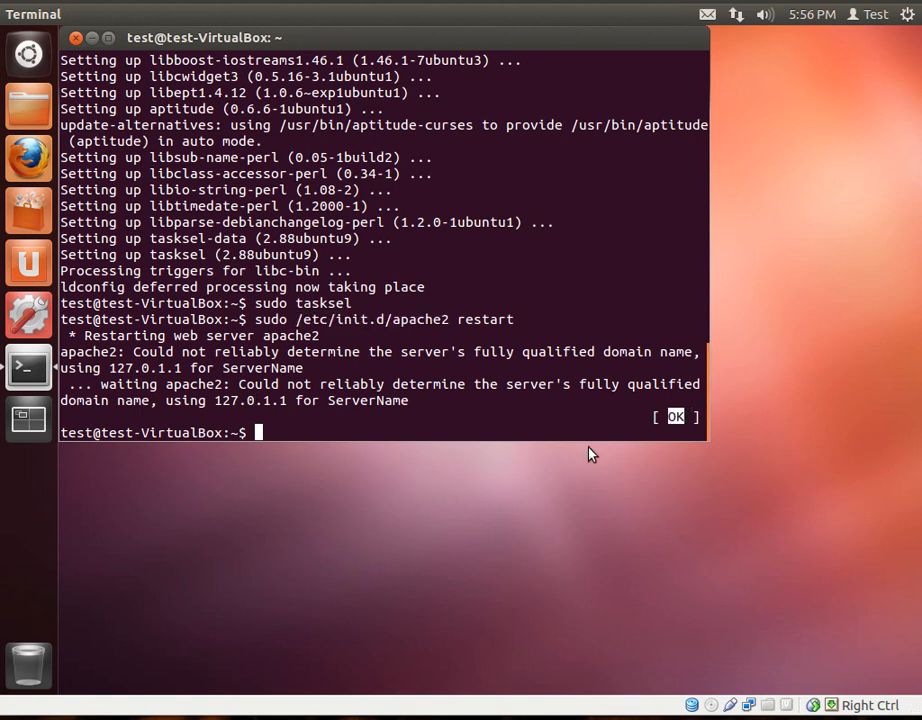
{"action": "mouse_move", "coordinate": [34, 158]}
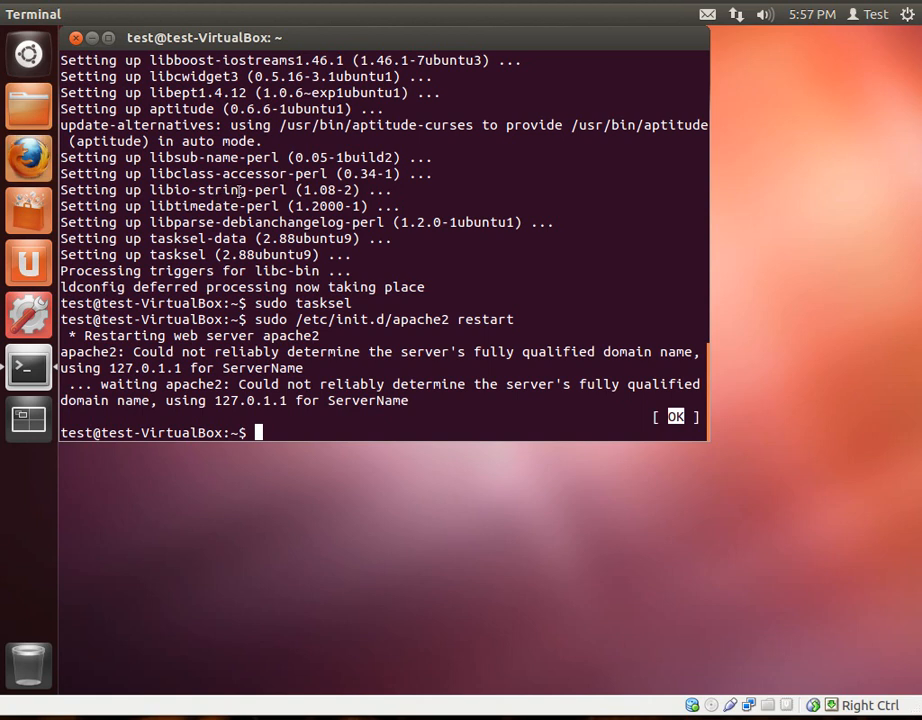
{"action": "mouse_move", "coordinate": [258, 162]}
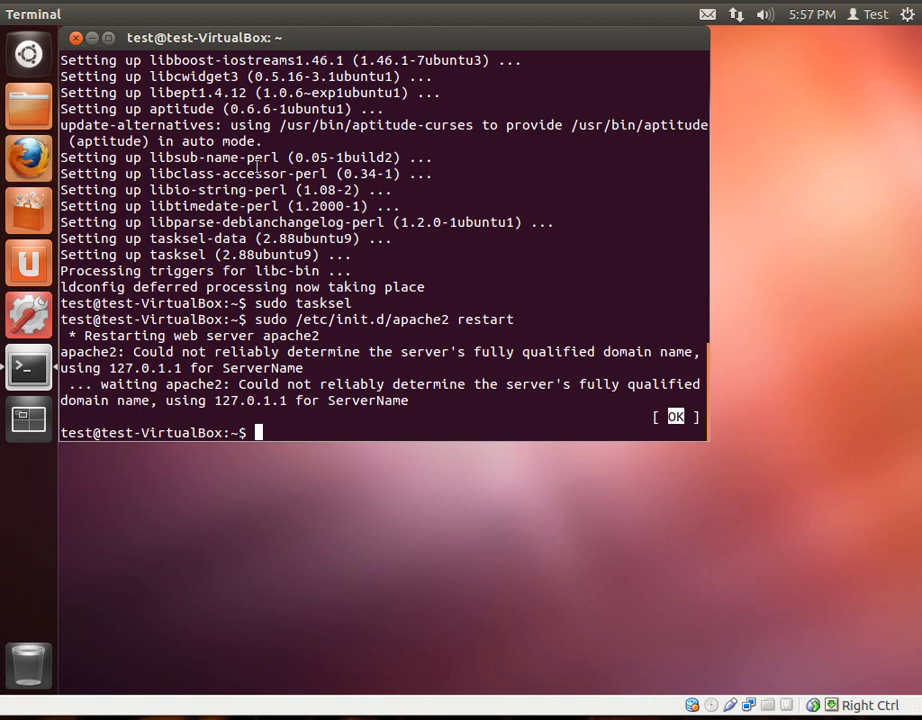
{"action": "mouse_move", "coordinate": [28, 368]}
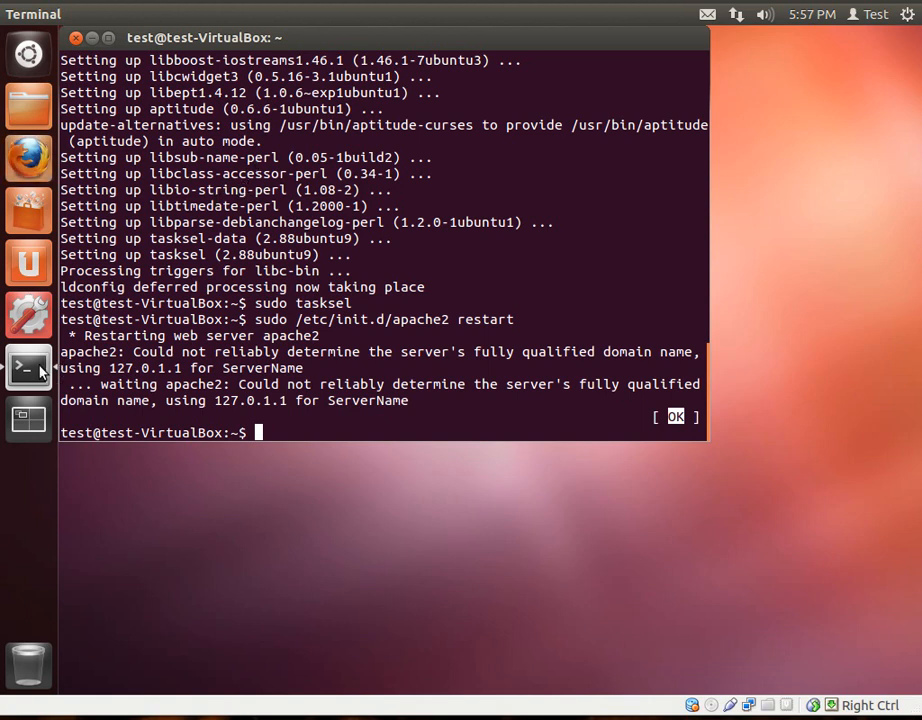
{"action": "mouse_move", "coordinate": [332, 440]}
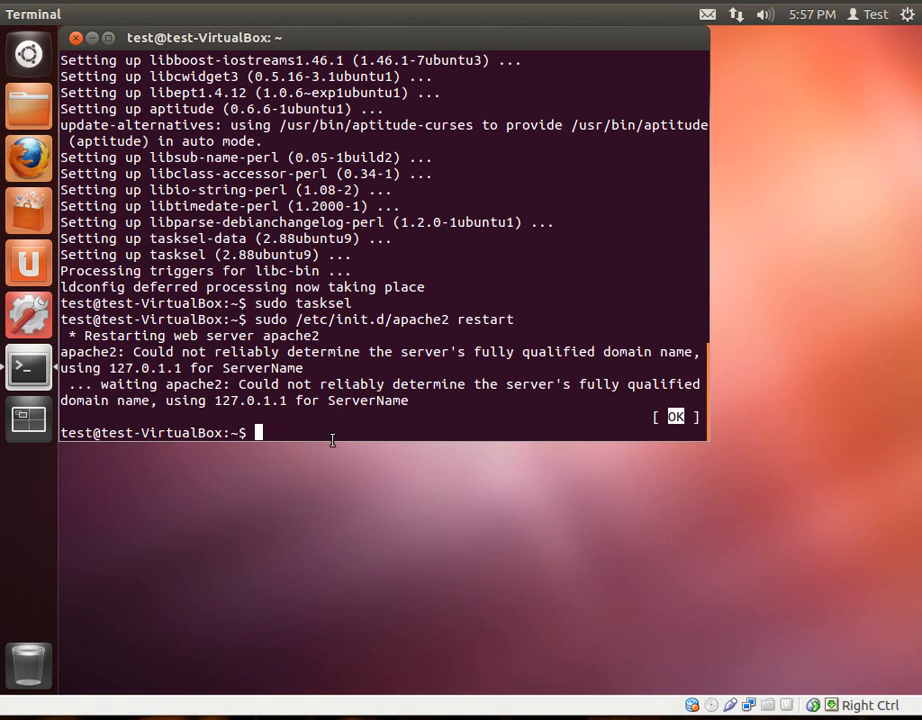
{"action": "mouse_move", "coordinate": [20, 104]}
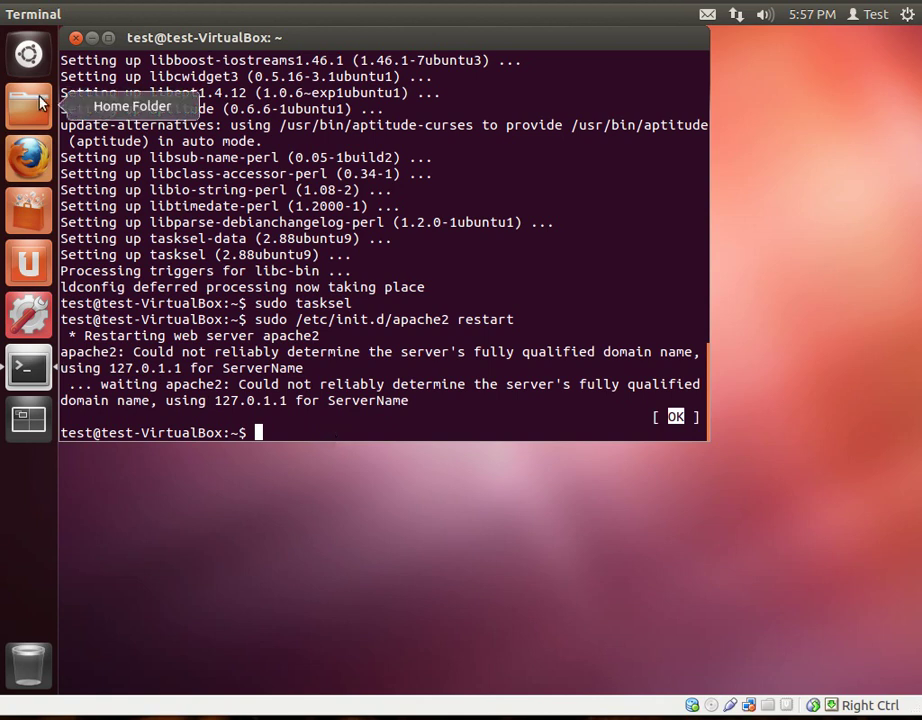
{"action": "mouse_move", "coordinate": [446, 254]}
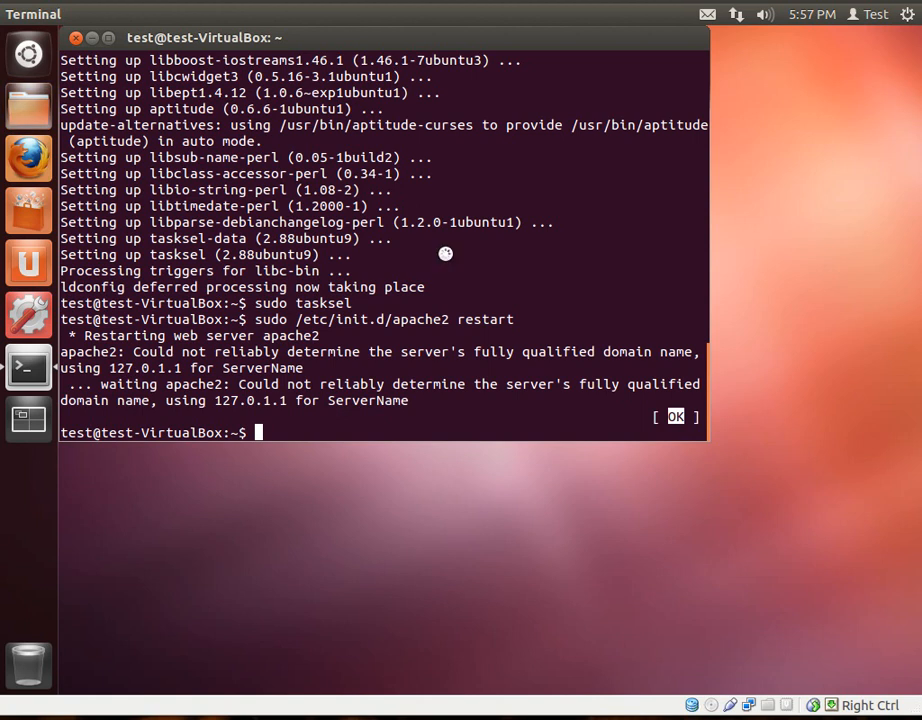
{"action": "left_click", "coordinate": [28, 104]}
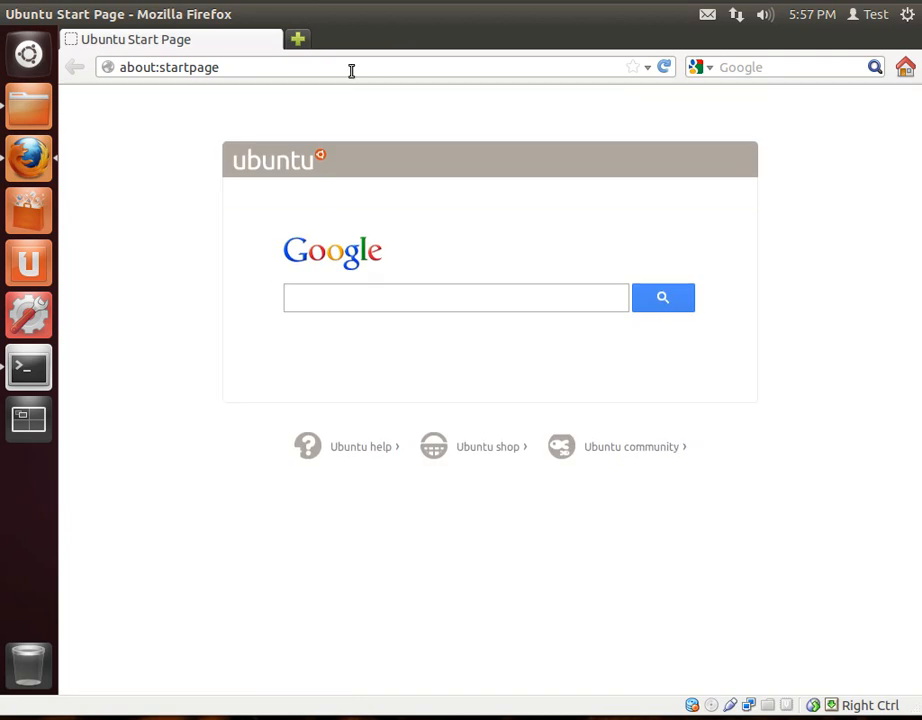
Step: Load 127.0.0.1 in Firefox to show 'It works!', then open the Home folder
{"action": "left_click", "coordinate": [350, 68]}
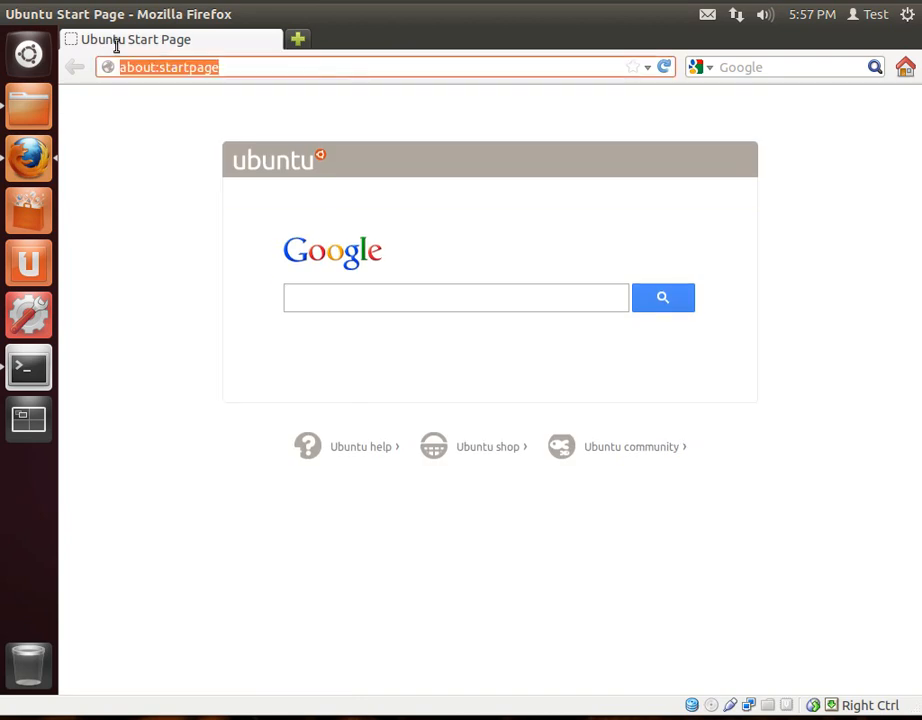
{"action": "type", "text": "127.0.1"}
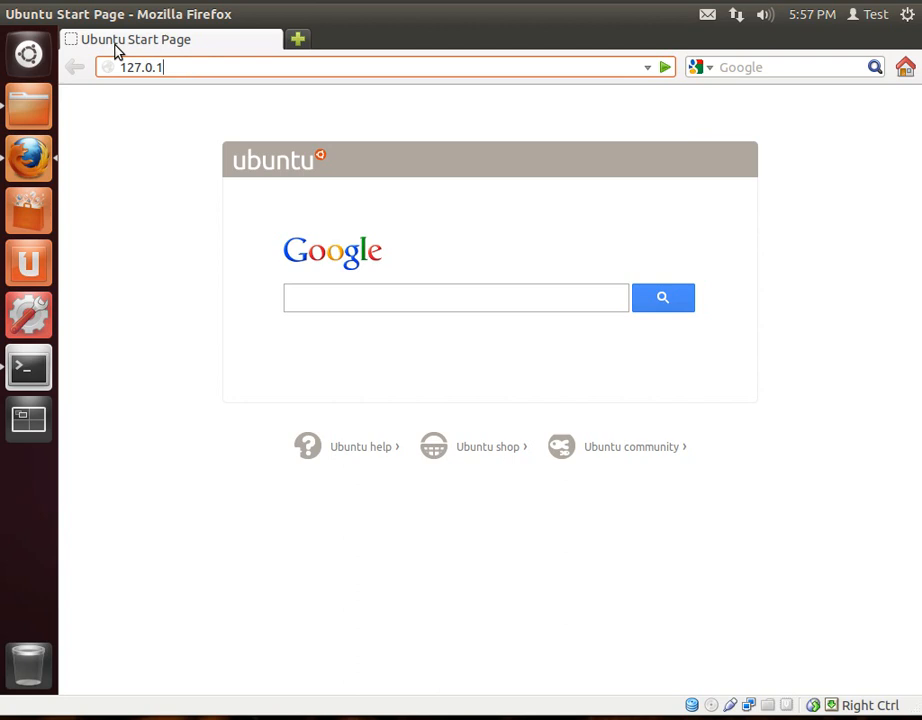
{"action": "key", "text": "BackSpace"}
{"action": "type", "text": "0."}
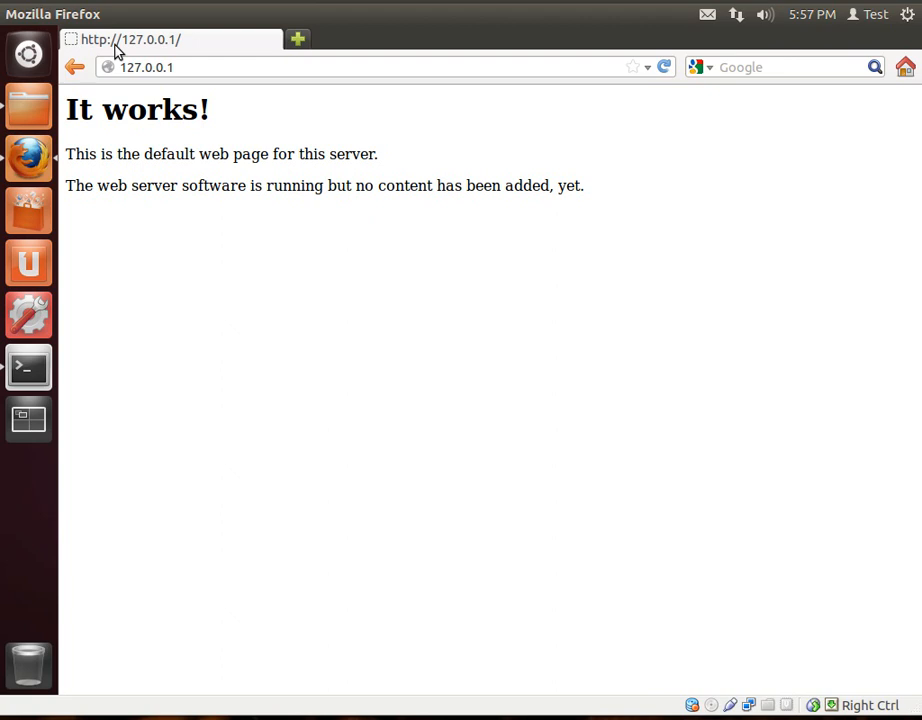
{"action": "left_click", "coordinate": [28, 108]}
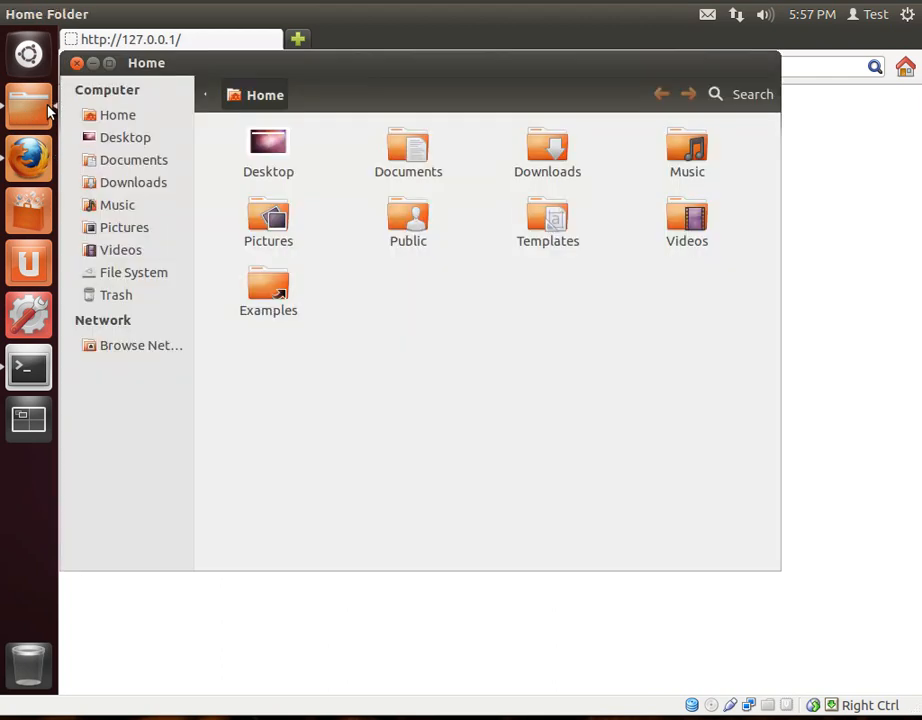
{"action": "mouse_move", "coordinate": [172, 308]}
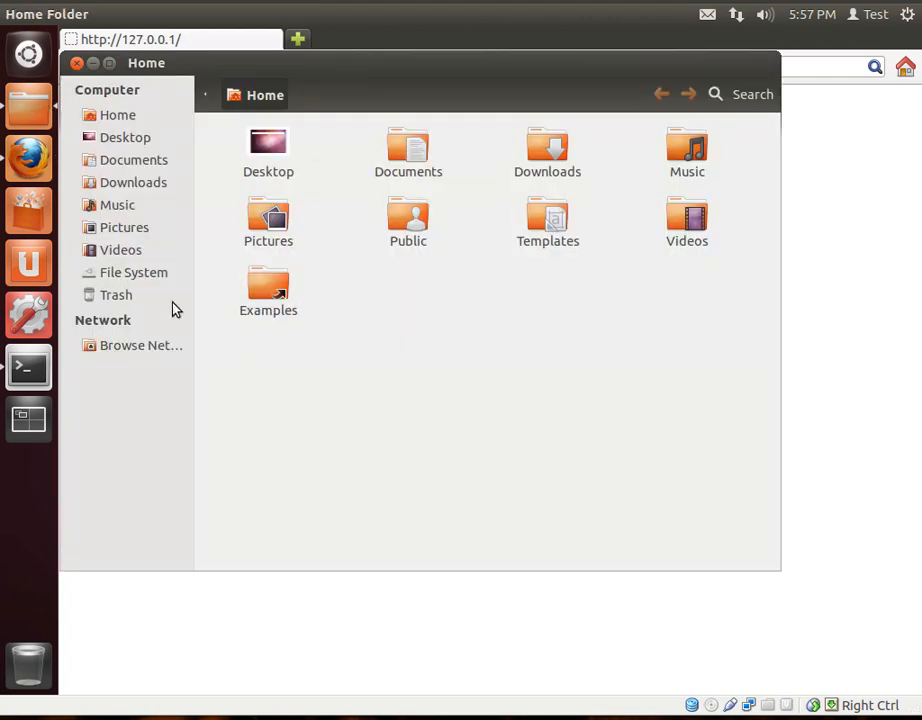
Step: Navigate Nautilus through File System > var > www to the folder holding index.html
{"action": "left_click", "coordinate": [132, 272]}
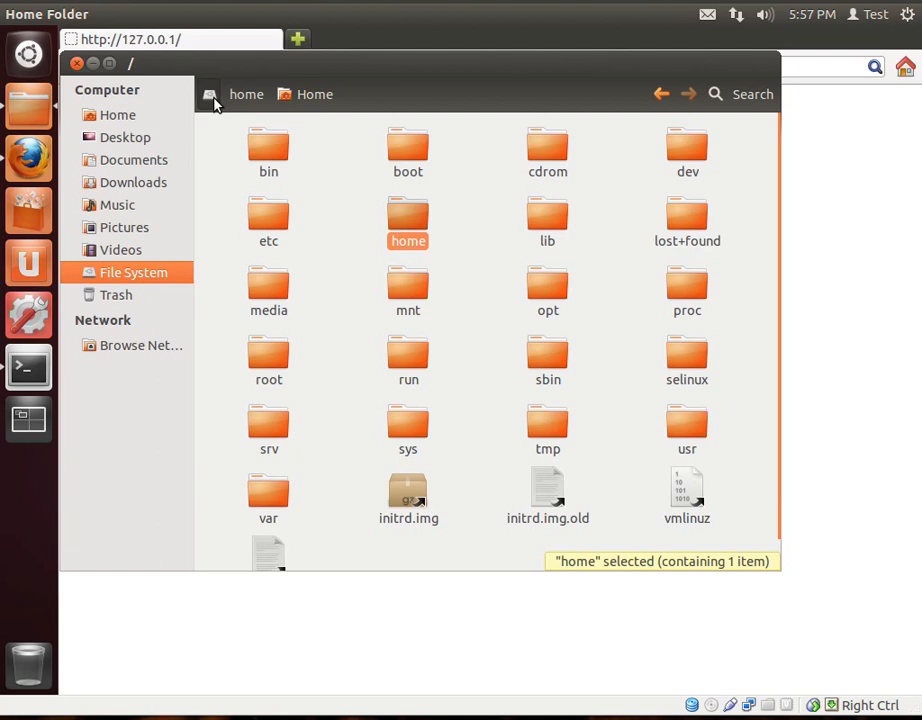
{"action": "mouse_move", "coordinate": [136, 66]}
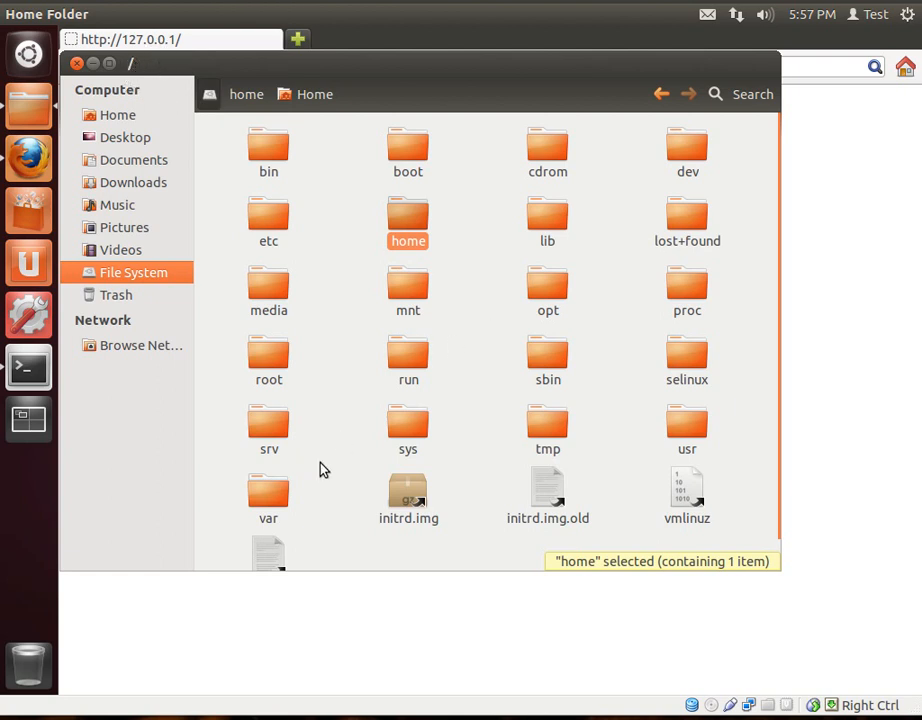
{"action": "double_click", "coordinate": [268, 486]}
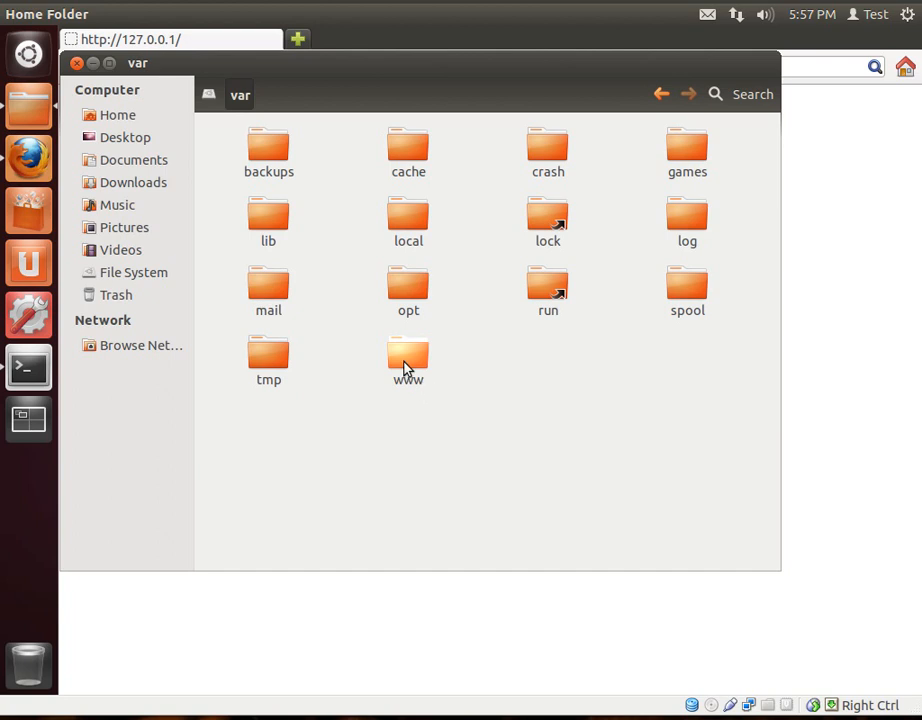
{"action": "double_click", "coordinate": [408, 356]}
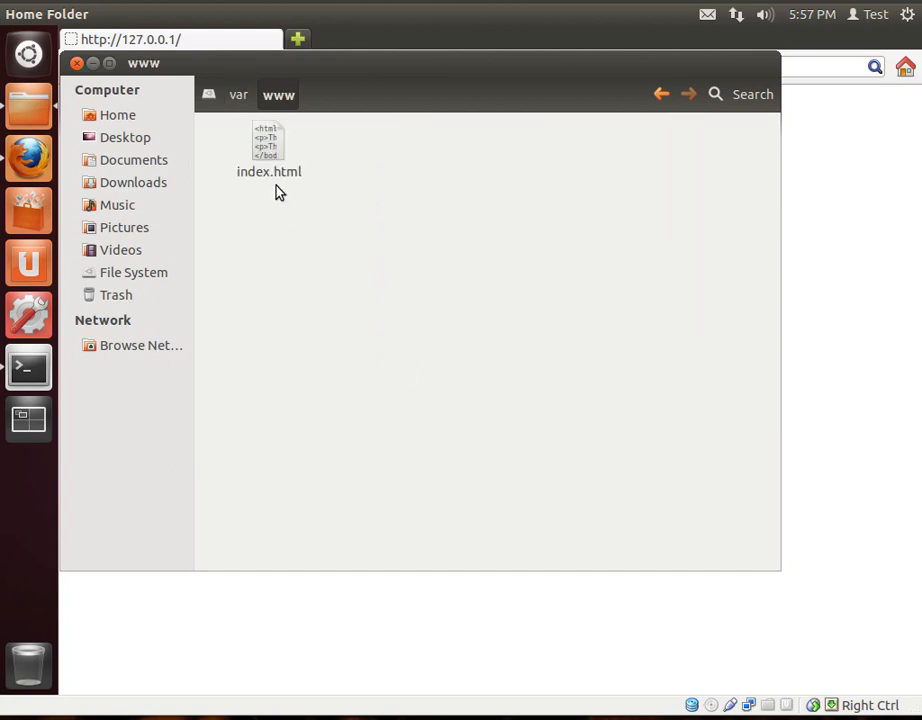
{"action": "mouse_move", "coordinate": [392, 74]}
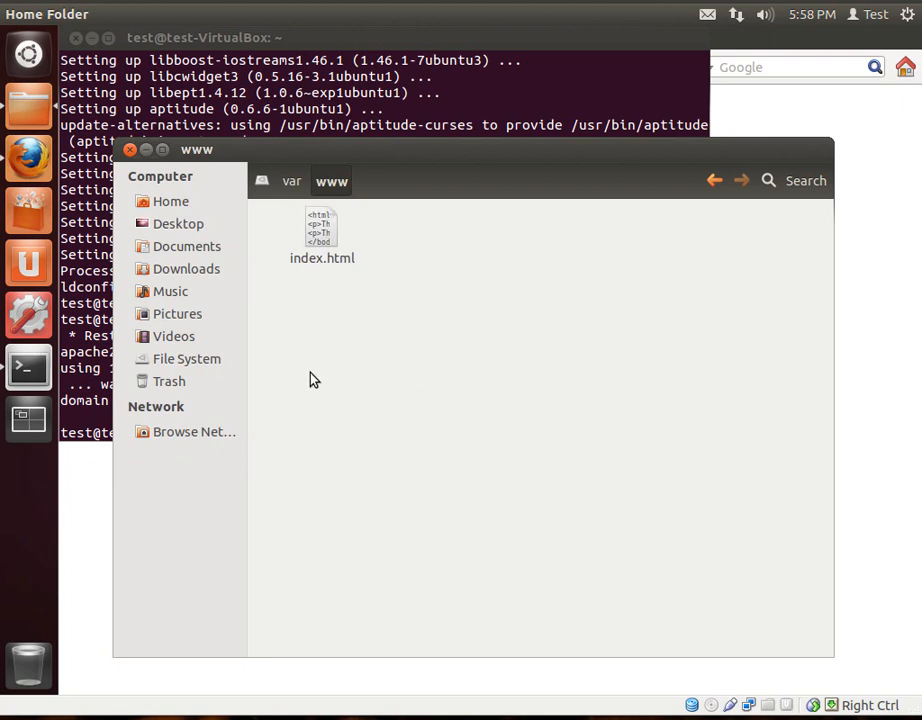
{"action": "mouse_move", "coordinate": [28, 56]}
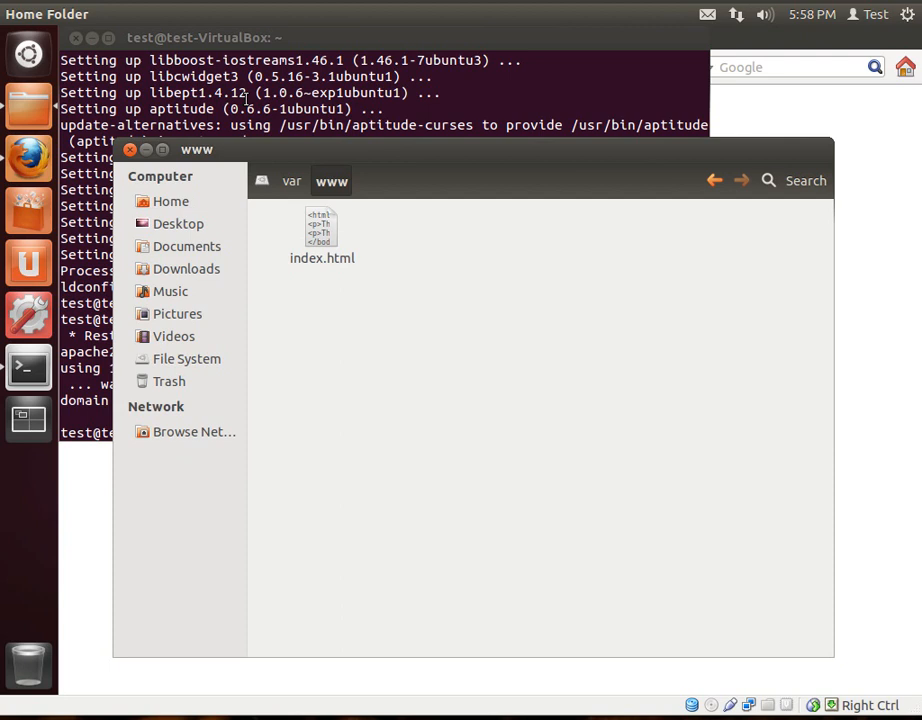
Step: Launch Text Editor from the Dash by searching 'text' and start its Open dialog
{"action": "left_click", "coordinate": [28, 52]}
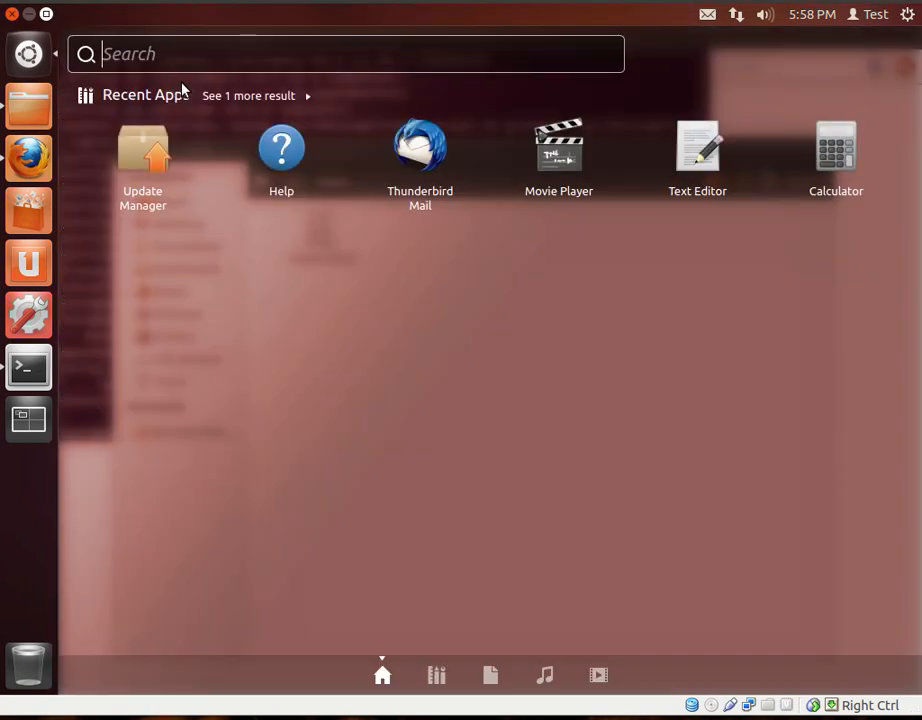
{"action": "type", "text": "text"}
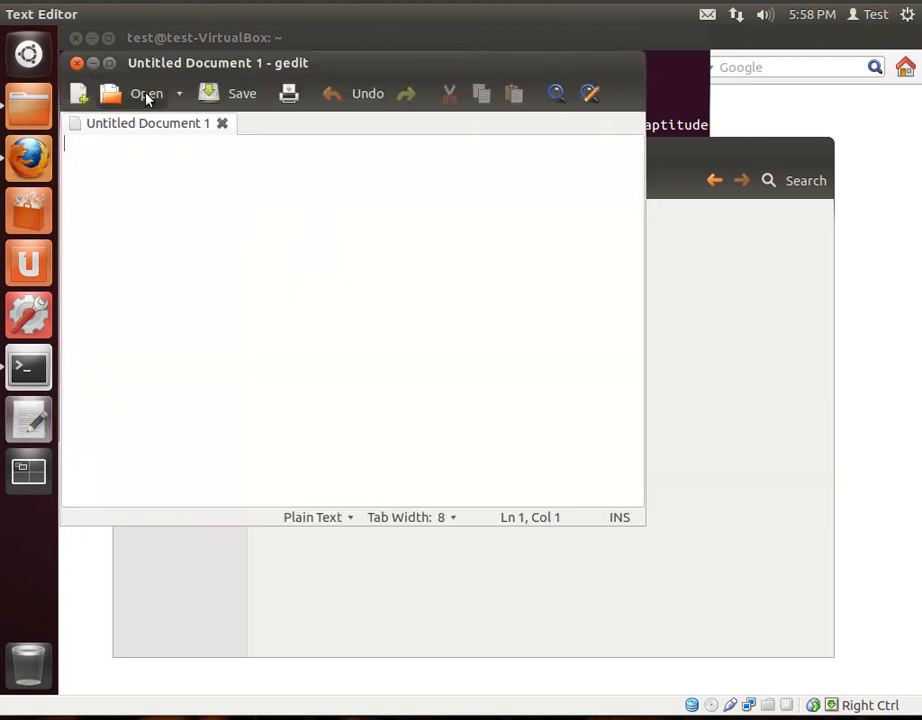
{"action": "left_click", "coordinate": [144, 92]}
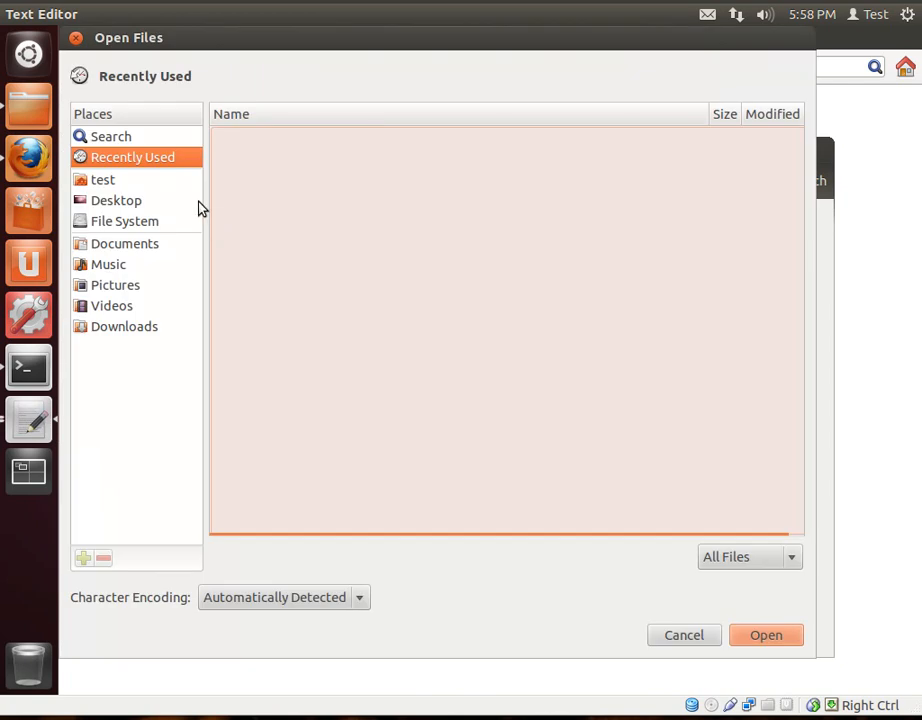
Step: Browse File System > var > www and open index.html in gedit
{"action": "left_click", "coordinate": [124, 220]}
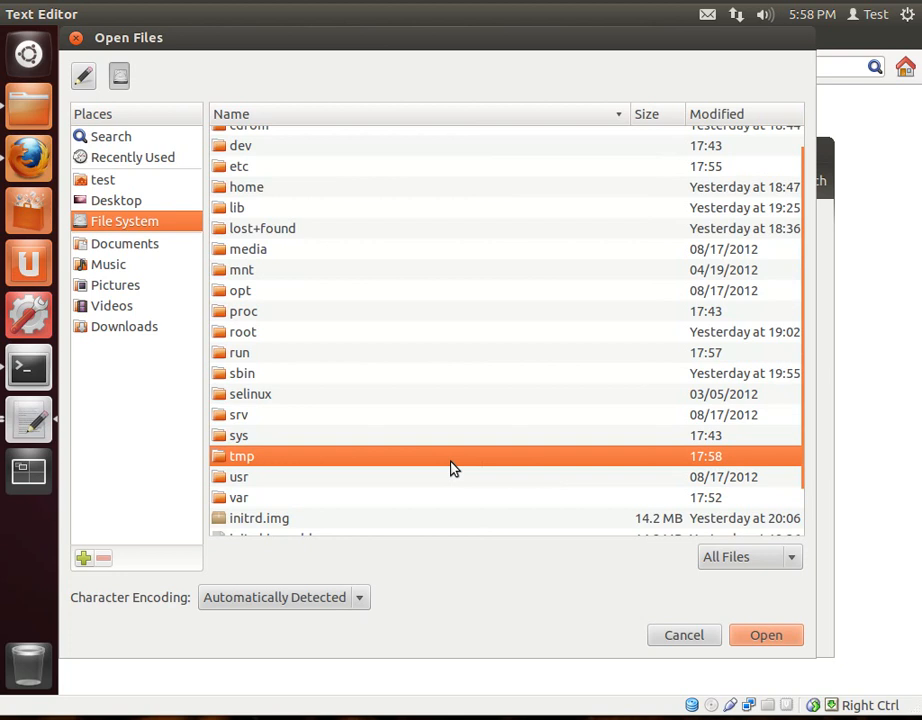
{"action": "double_click", "coordinate": [240, 496]}
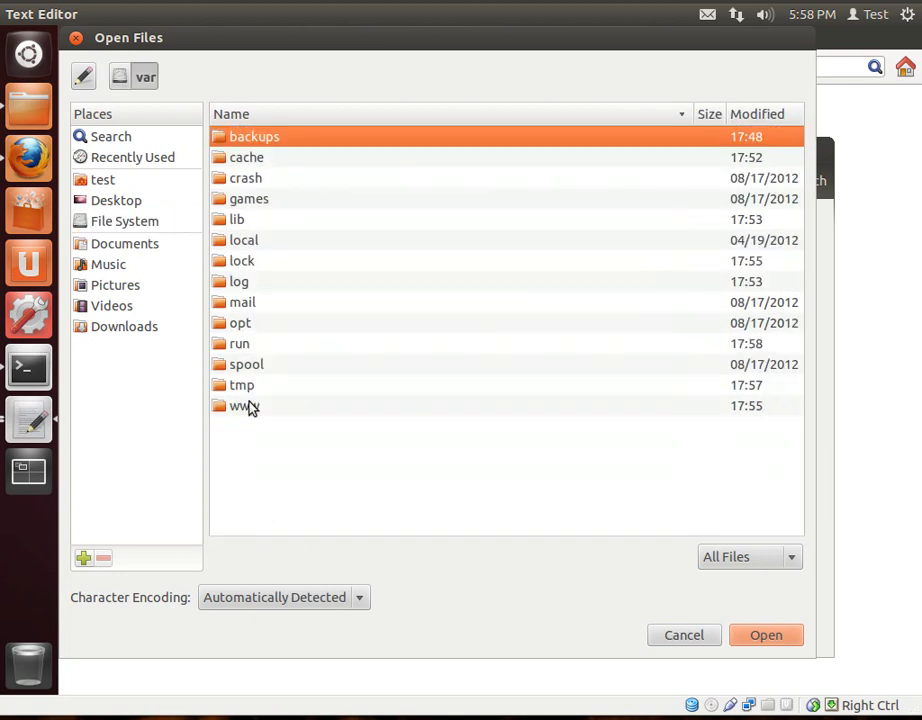
{"action": "double_click", "coordinate": [244, 406]}
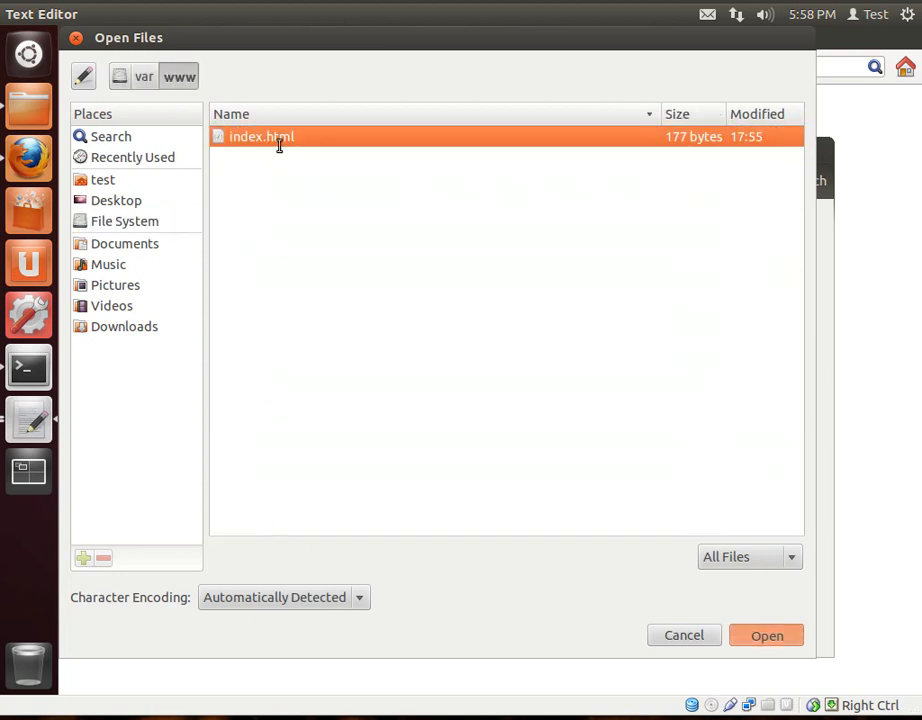
{"action": "left_click", "coordinate": [766, 636]}
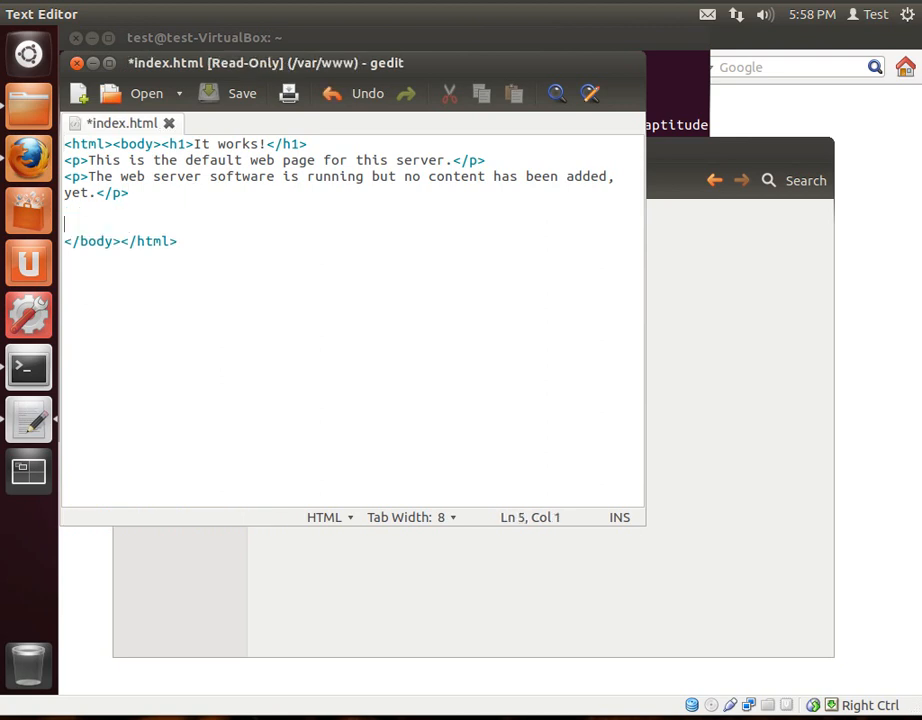
Step: Type placeholder test text into the body of the read-only index.html and go to quit gedit
{"action": "type", "text": "skjdasdklasdkjasjdasdjasdjasjdlkd"}
{"action": "type", "text": "asdlkadklasjkda"}
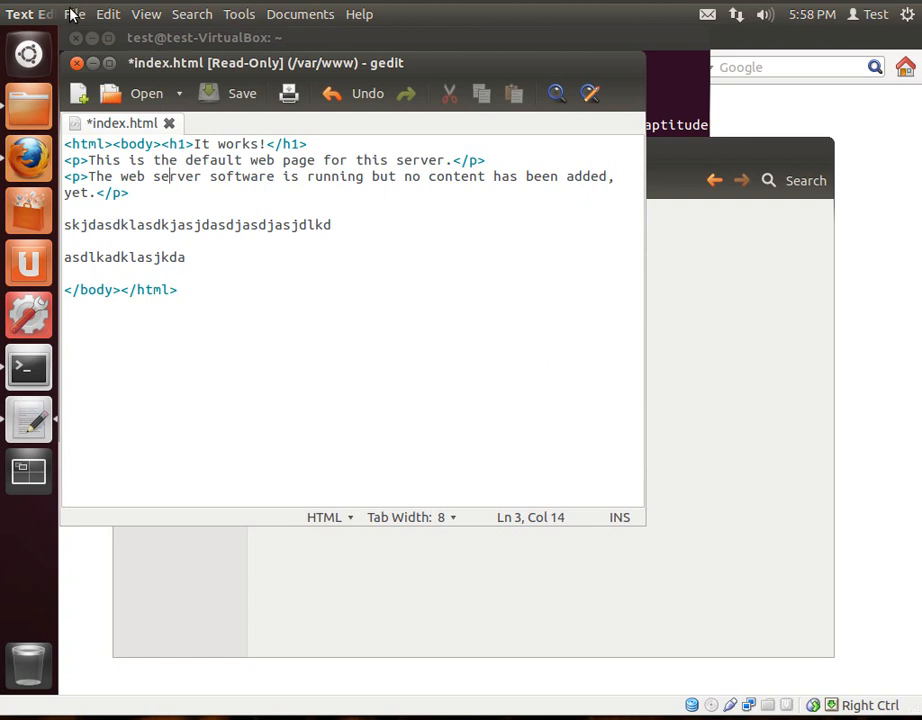
{"action": "left_click", "coordinate": [74, 14]}
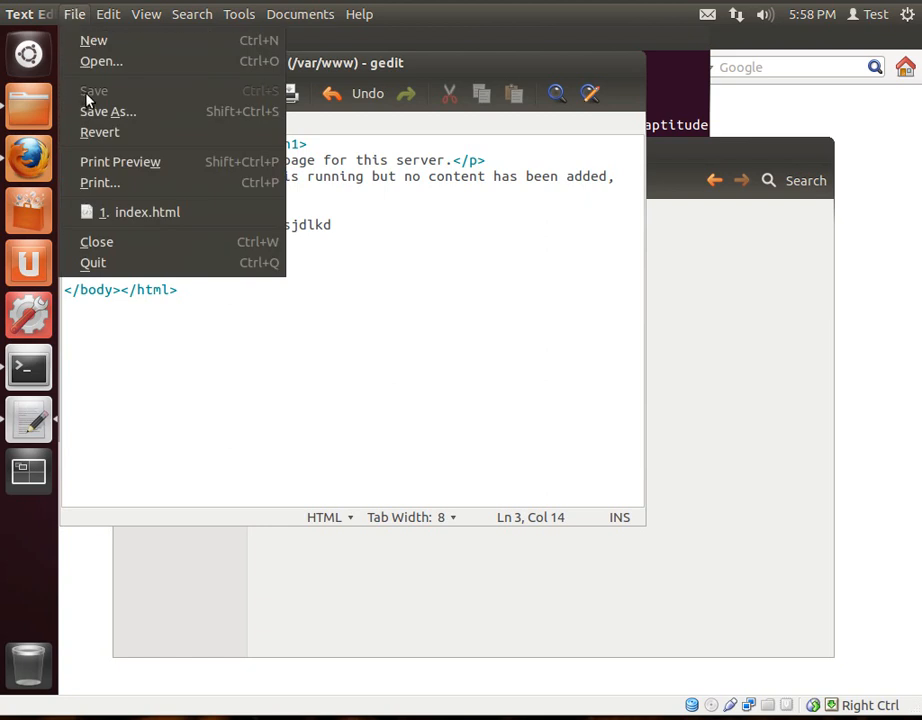
{"action": "mouse_move", "coordinate": [466, 332]}
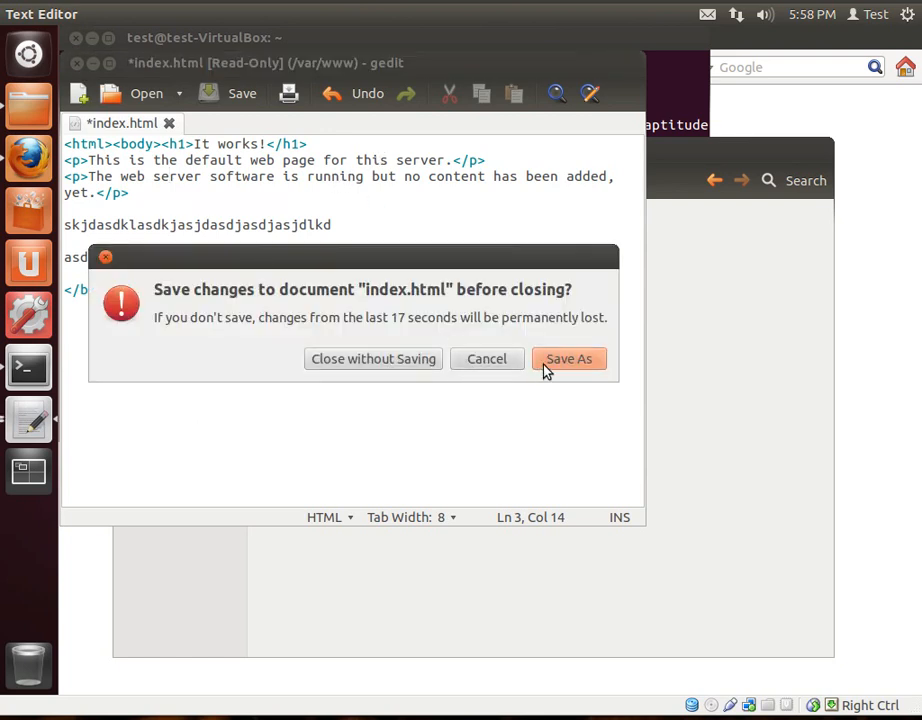
{"action": "mouse_move", "coordinate": [500, 364]}
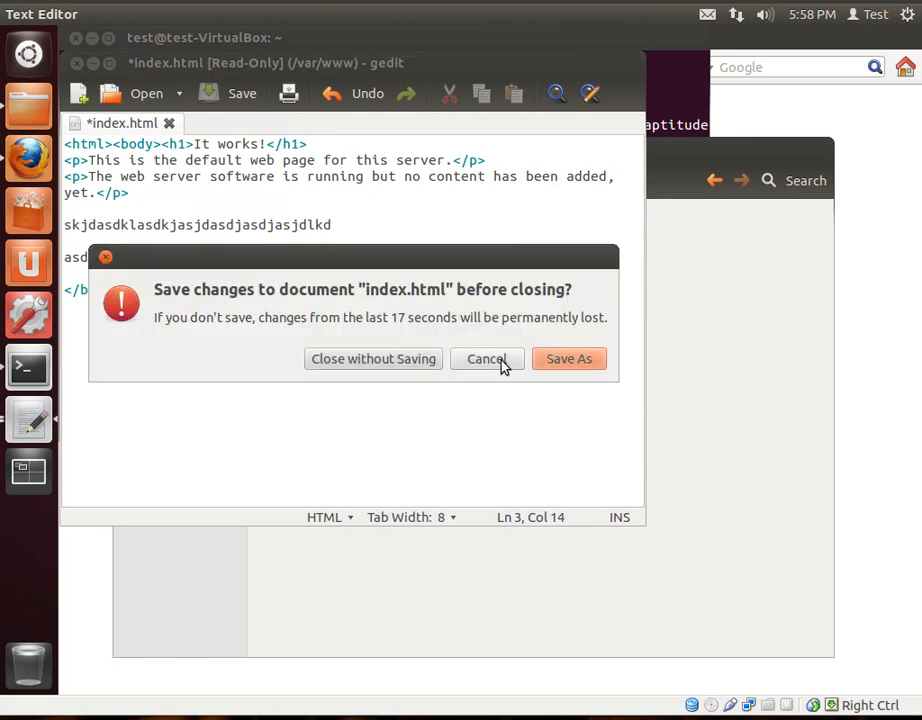
Step: Cancel the first close prompt, then close index.html without saving the changes
{"action": "left_click", "coordinate": [486, 358]}
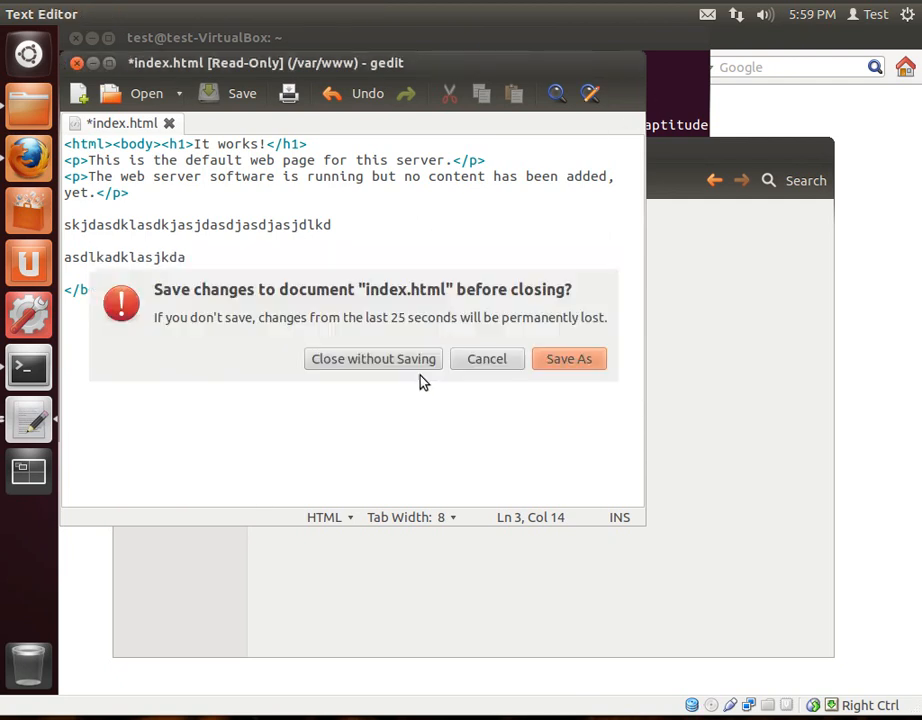
{"action": "left_click", "coordinate": [372, 358]}
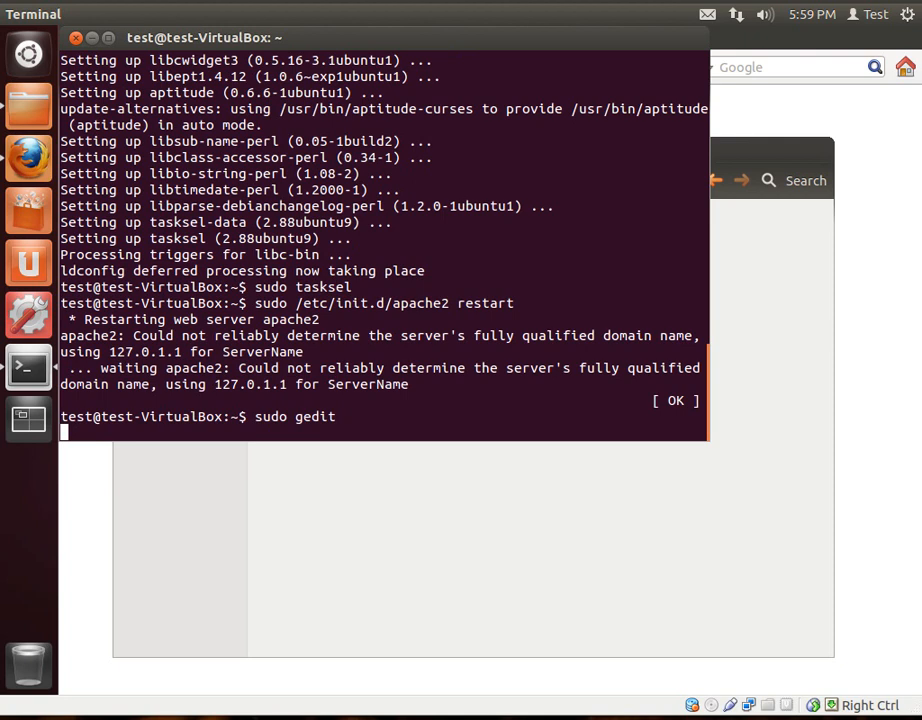
Step: Launch gedit with sudo and open /var/www/index.html from the File System root
{"action": "key", "text": "Return"}
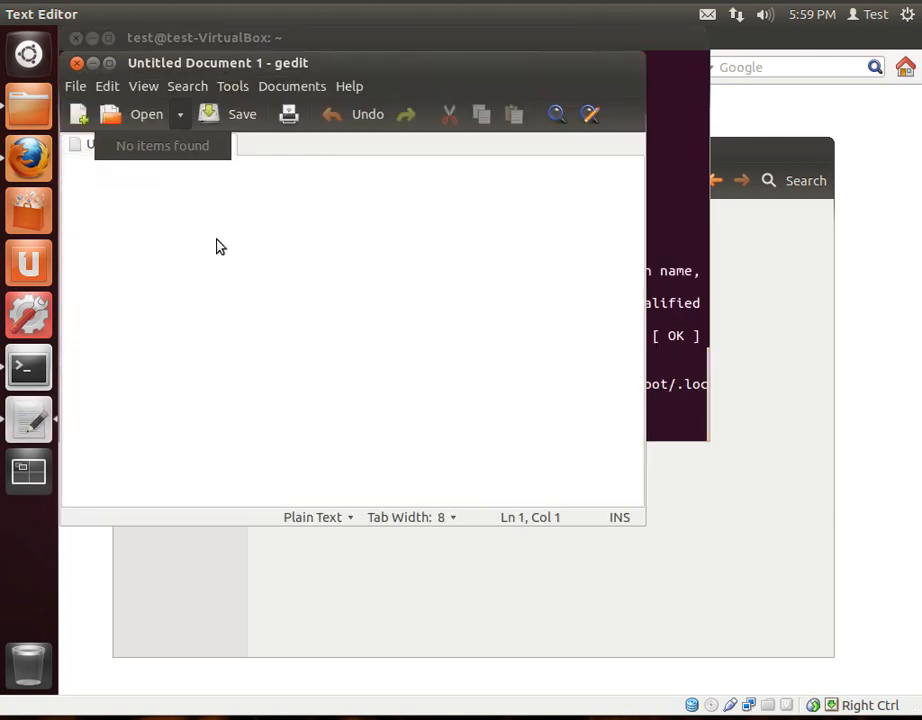
{"action": "left_click", "coordinate": [146, 114]}
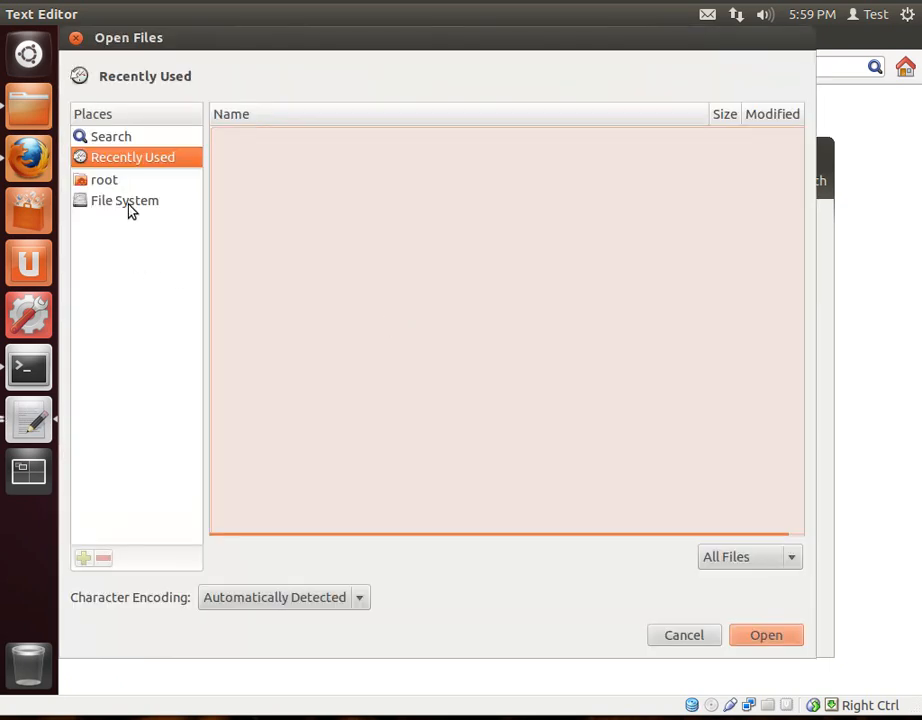
{"action": "left_click", "coordinate": [124, 200]}
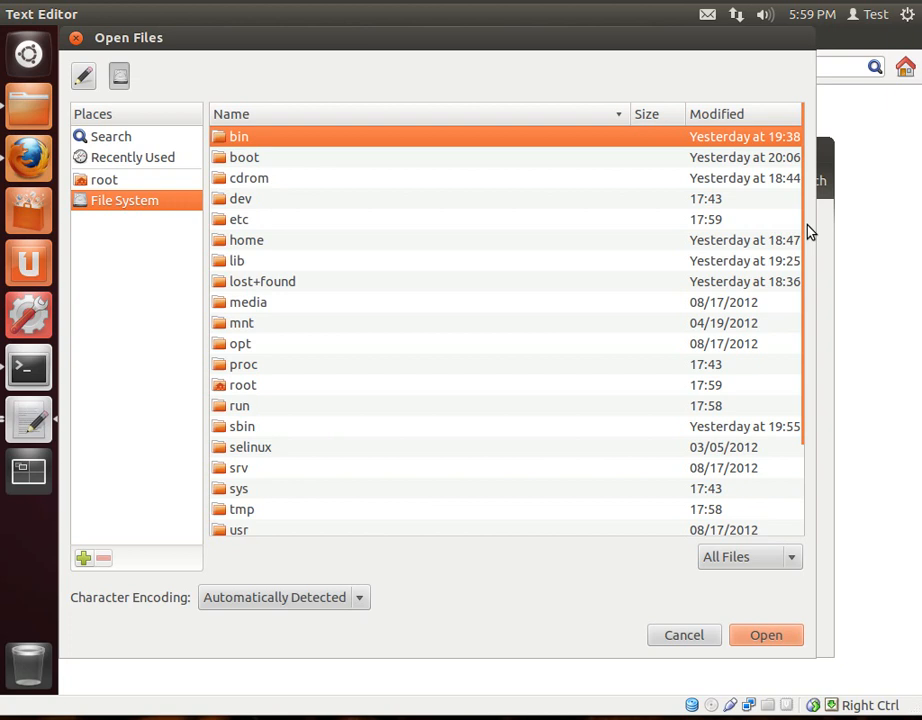
{"action": "scroll", "scroll_direction": "down", "scroll_amount": 3}
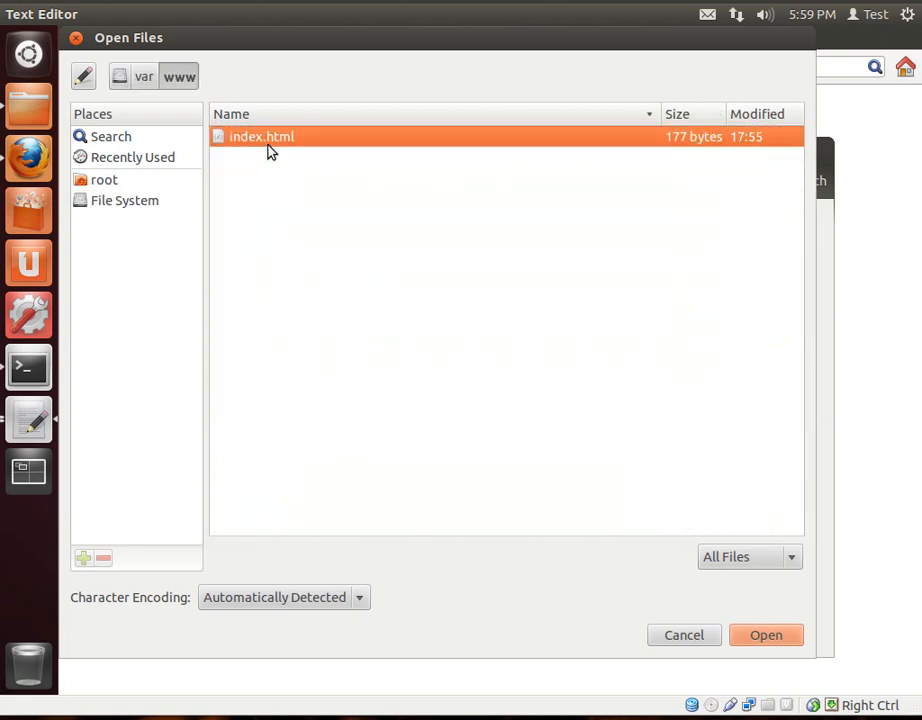
{"action": "left_click", "coordinate": [766, 636]}
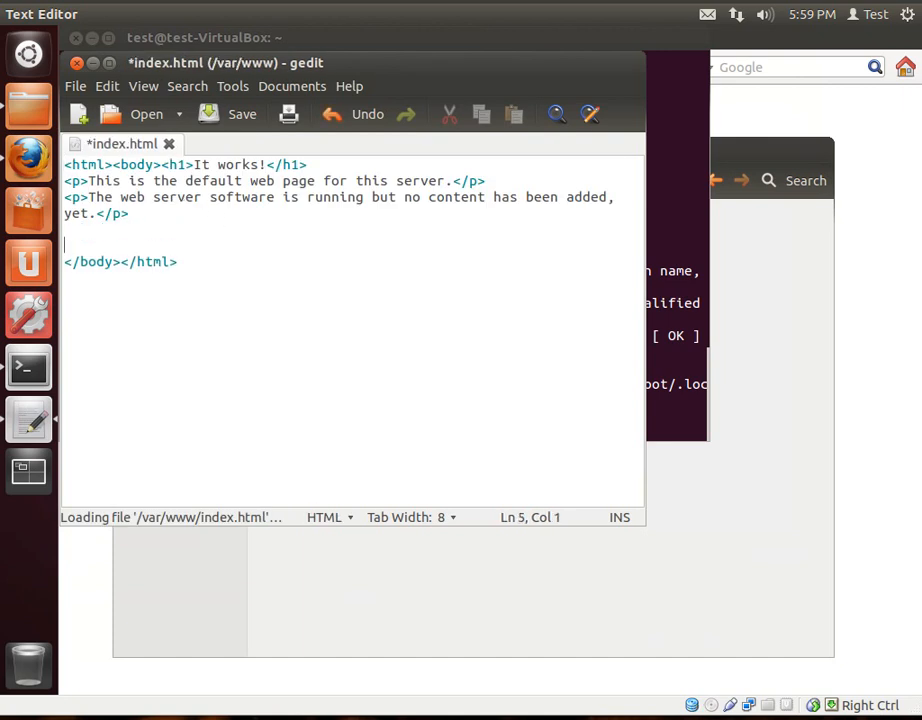
Step: Add the line 'this is my code :)' above </body> and save index.html
{"action": "type", "text": "this is my"}
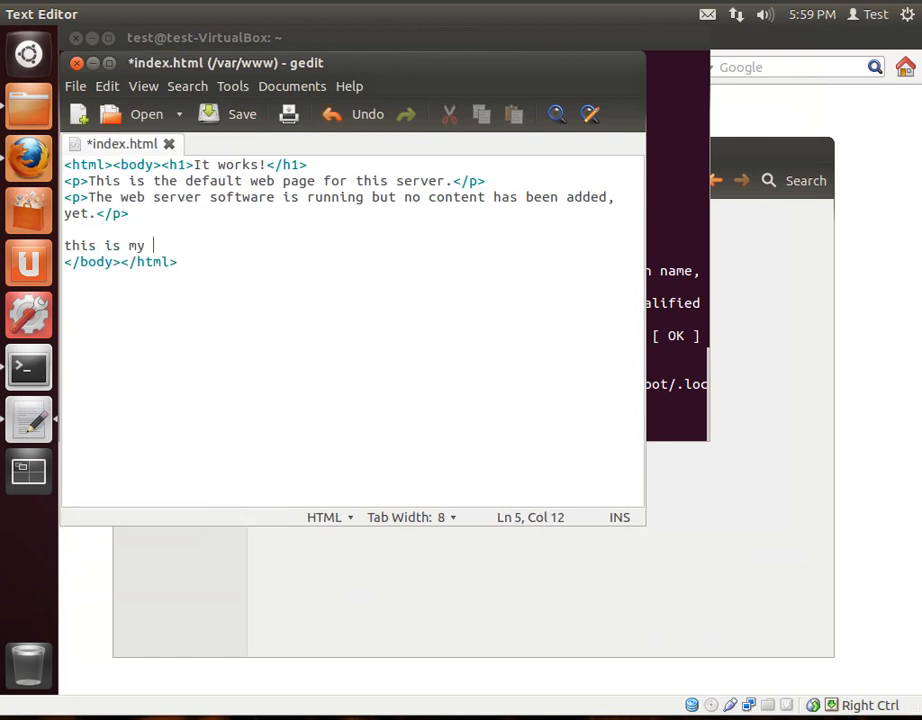
{"action": "type", "text": "code :"}
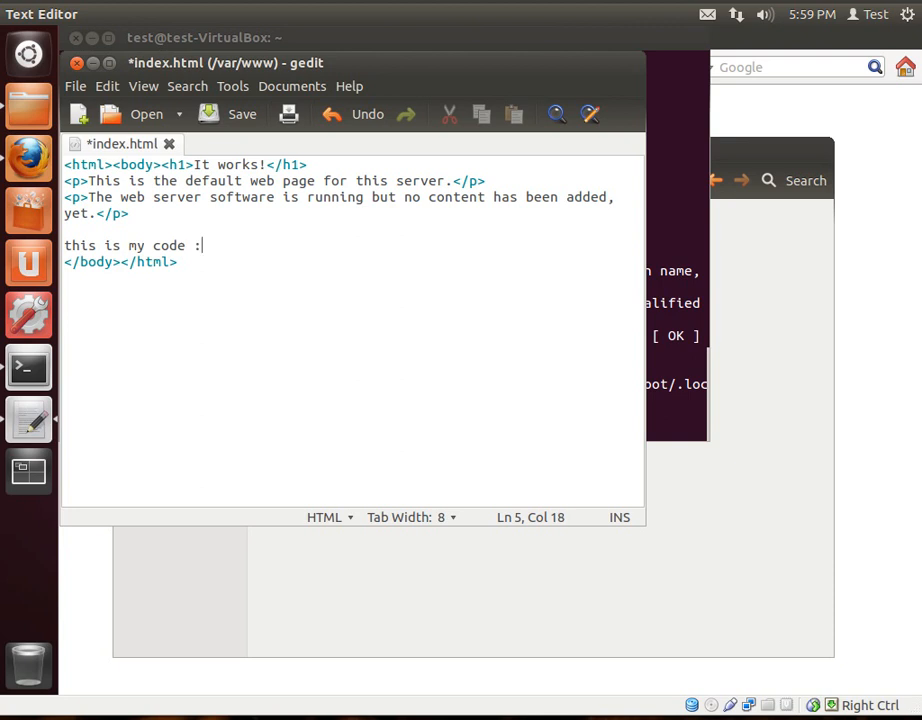
{"action": "left_click", "coordinate": [238, 114]}
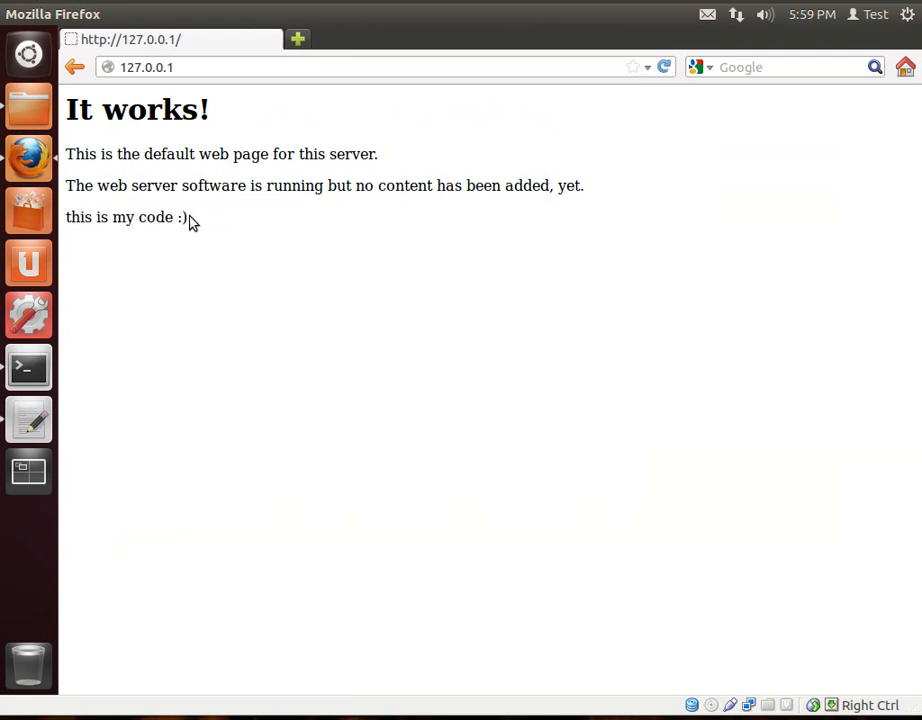
{"action": "mouse_move", "coordinate": [206, 216]}
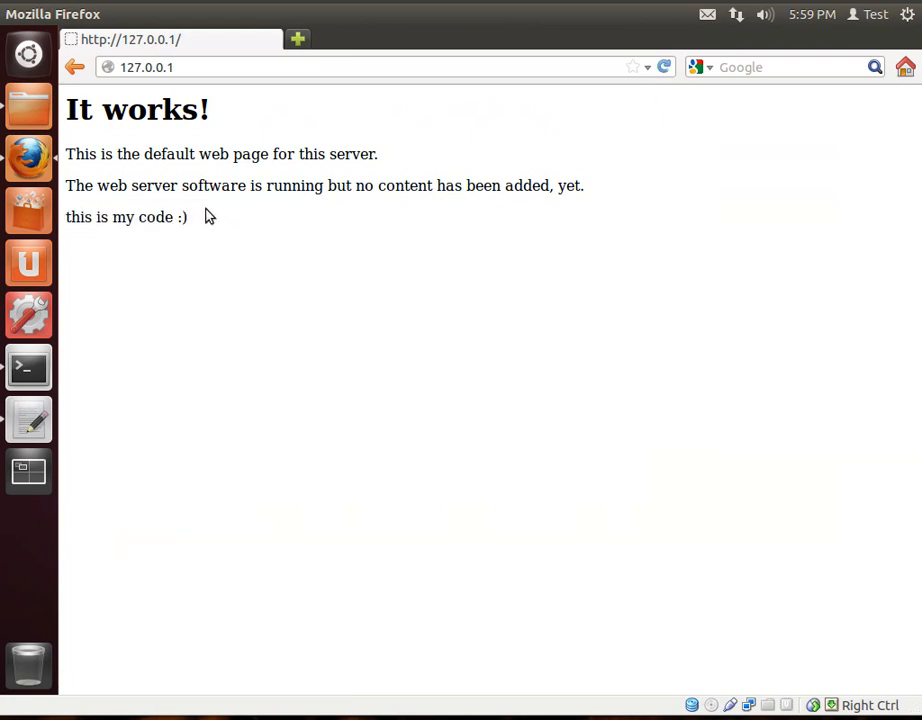
{"action": "mouse_move", "coordinate": [170, 206]}
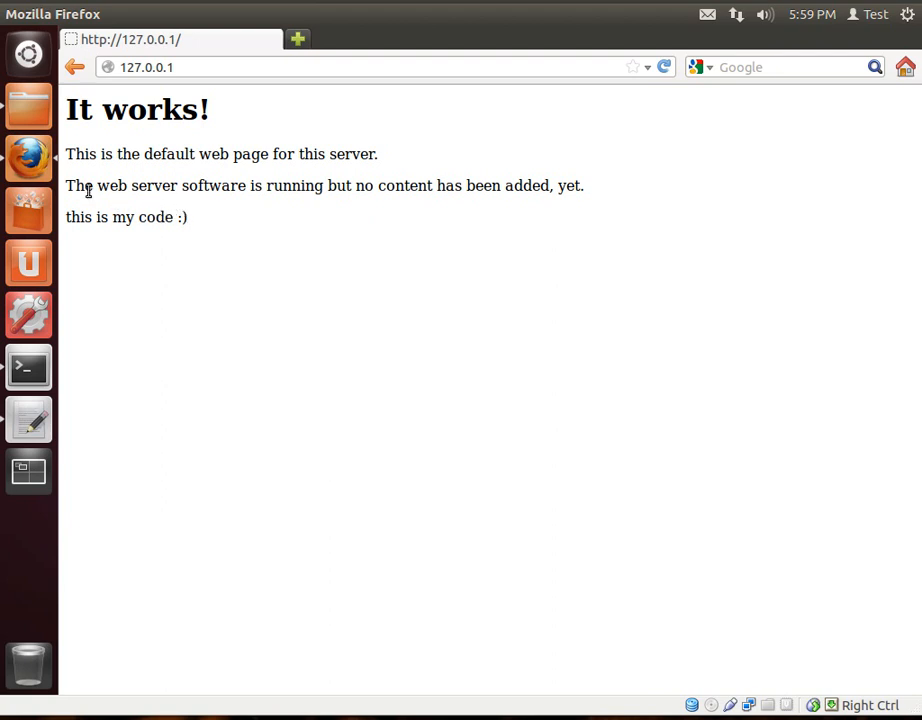
{"action": "mouse_move", "coordinate": [28, 158]}
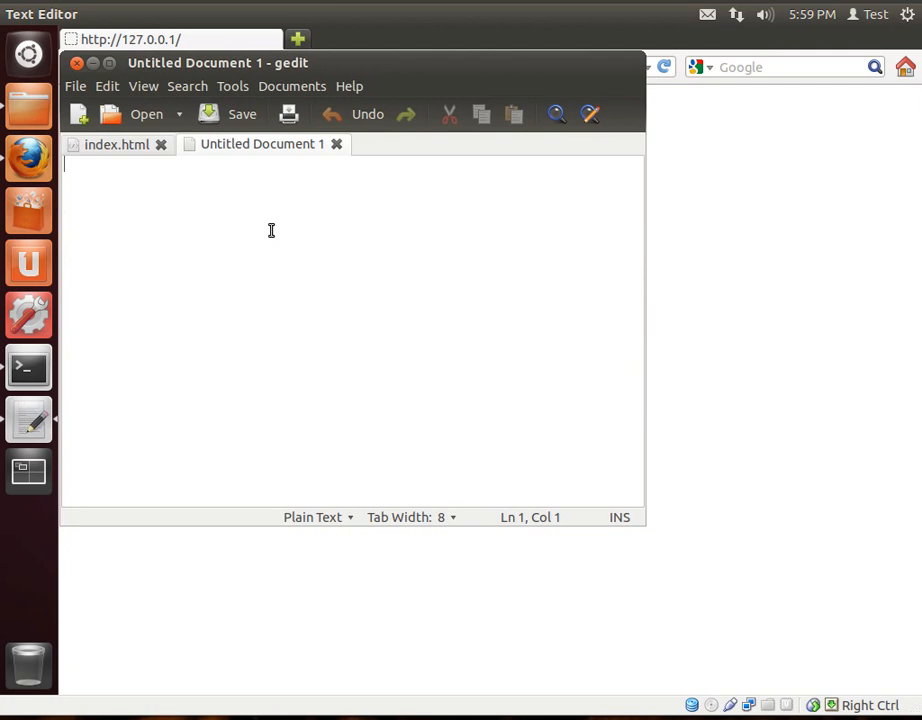
Step: Write a PHP block '<?php phpinfo(); ?>' in a new unsaved gedit document
{"action": "type", "text": "<?"}
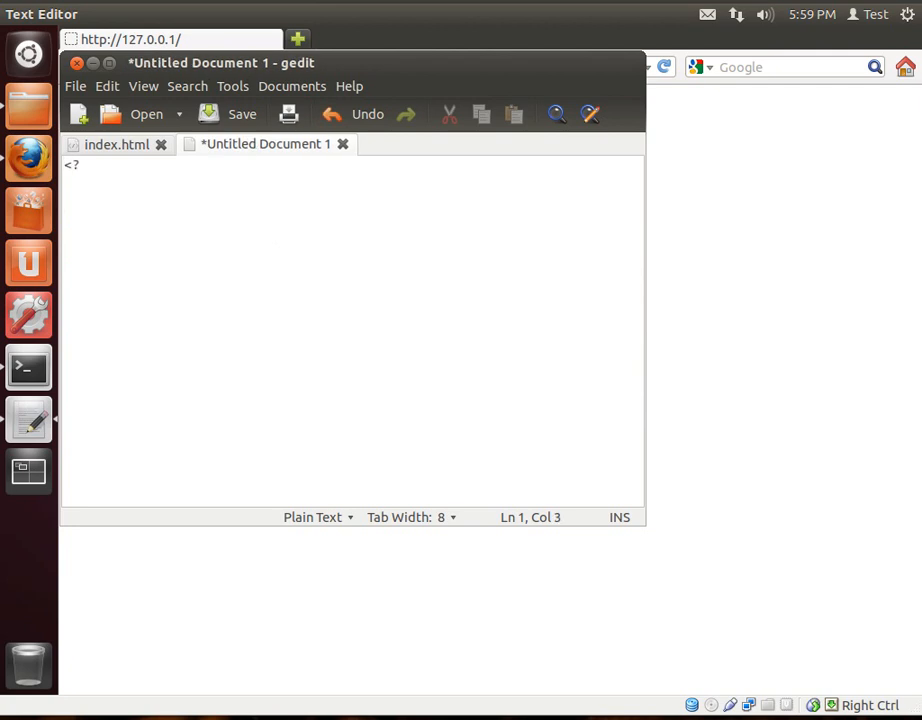
{"action": "type", "text": "php"}
{"action": "type", "text": "?>"}
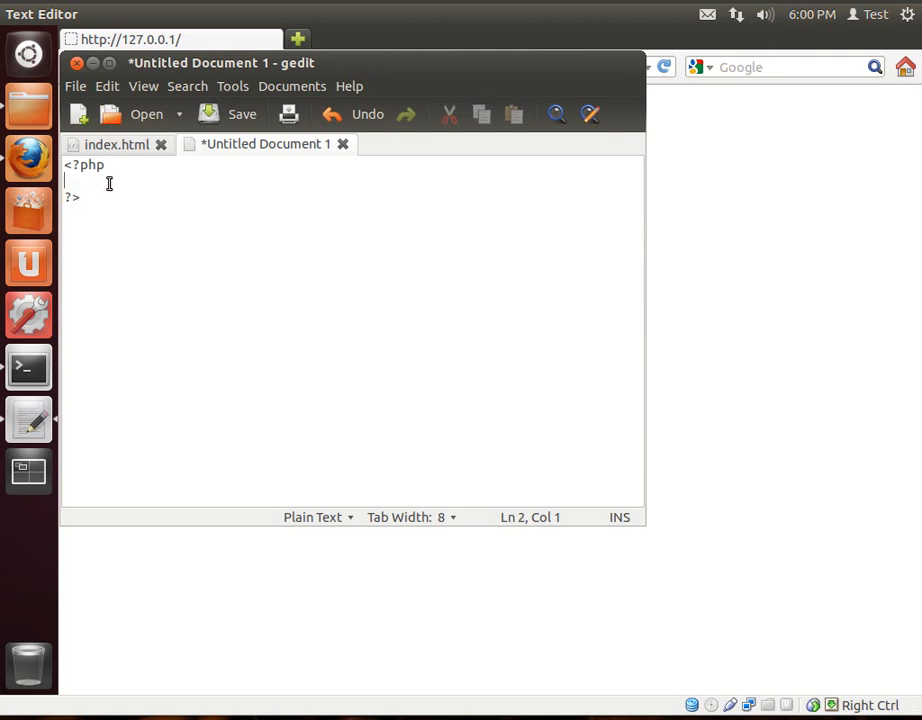
{"action": "type", "text": "php"}
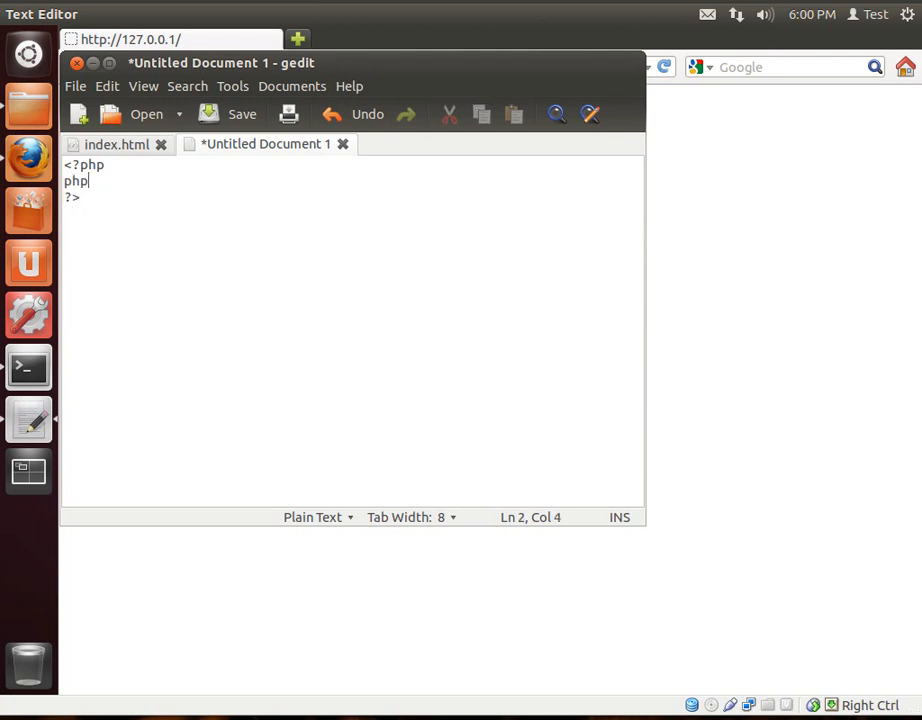
{"action": "type", "text": "info()"}
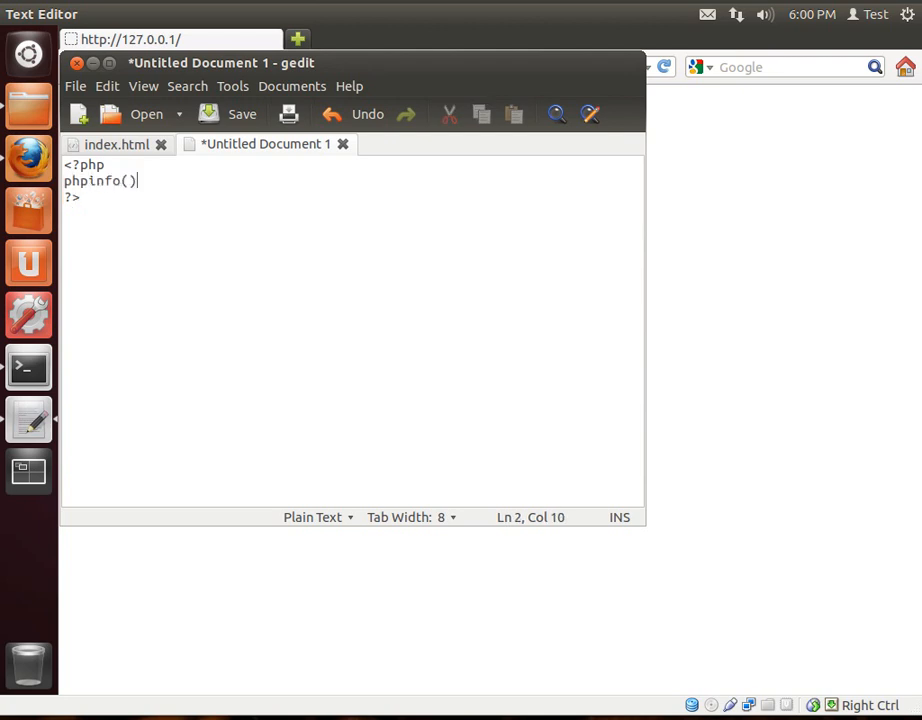
{"action": "type", "text": ";"}
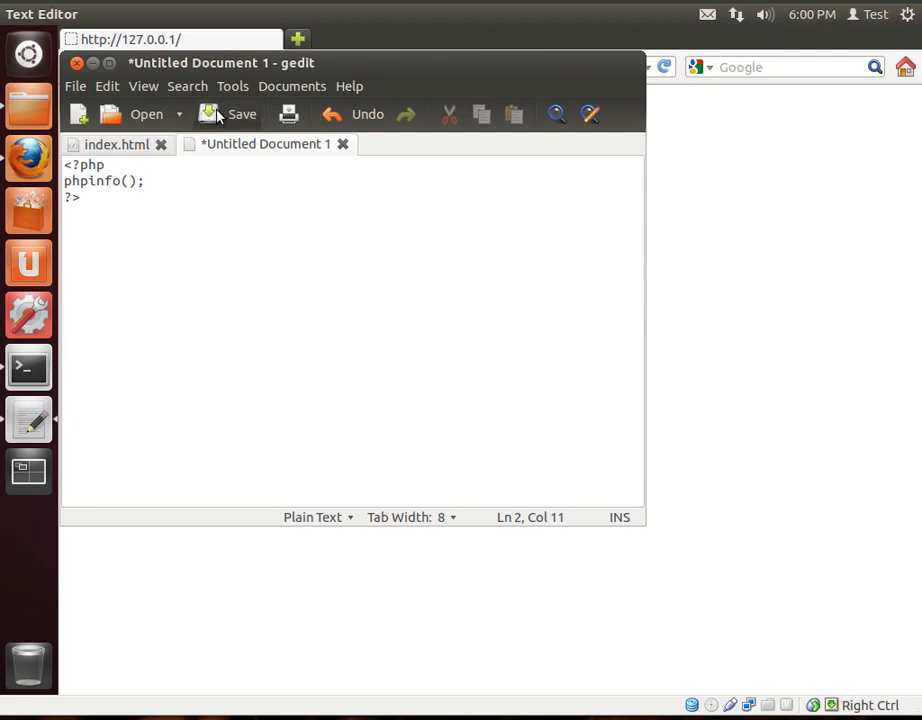
{"action": "mouse_move", "coordinate": [216, 116]}
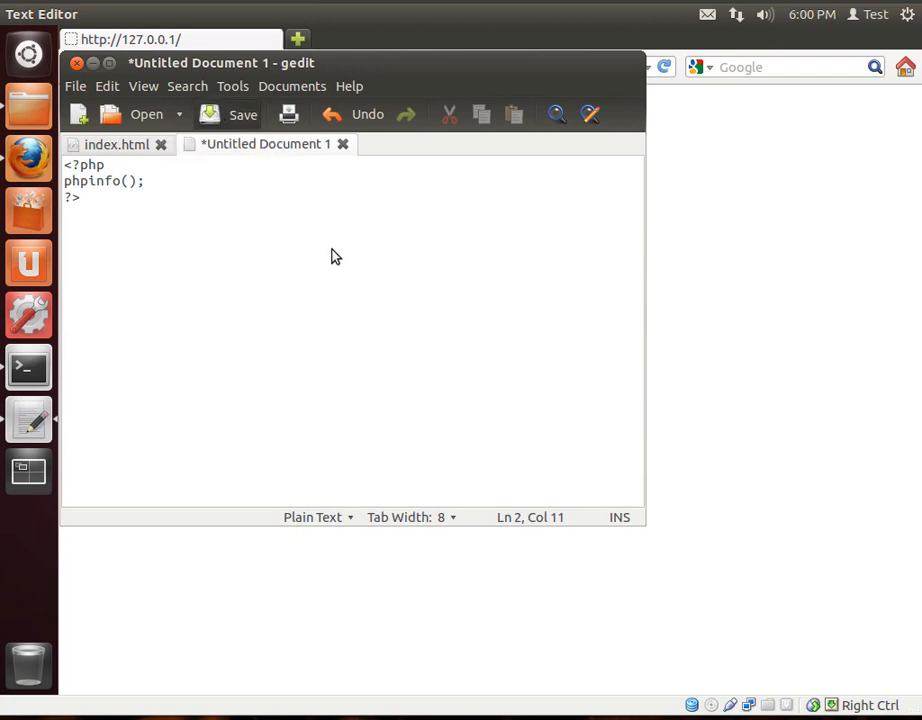
{"action": "left_click", "coordinate": [242, 114]}
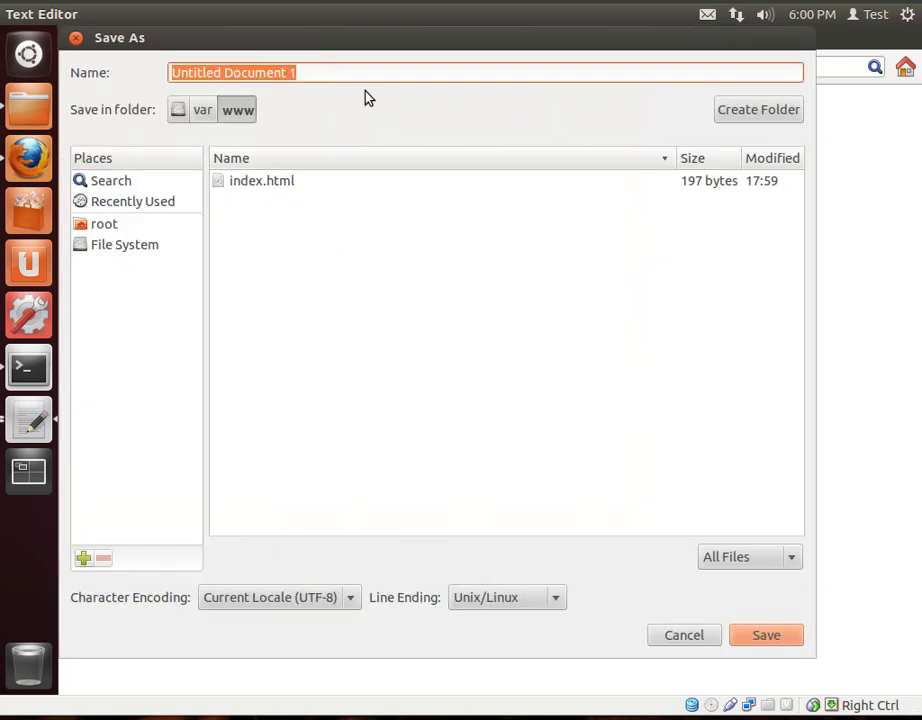
{"action": "mouse_move", "coordinate": [544, 250]}
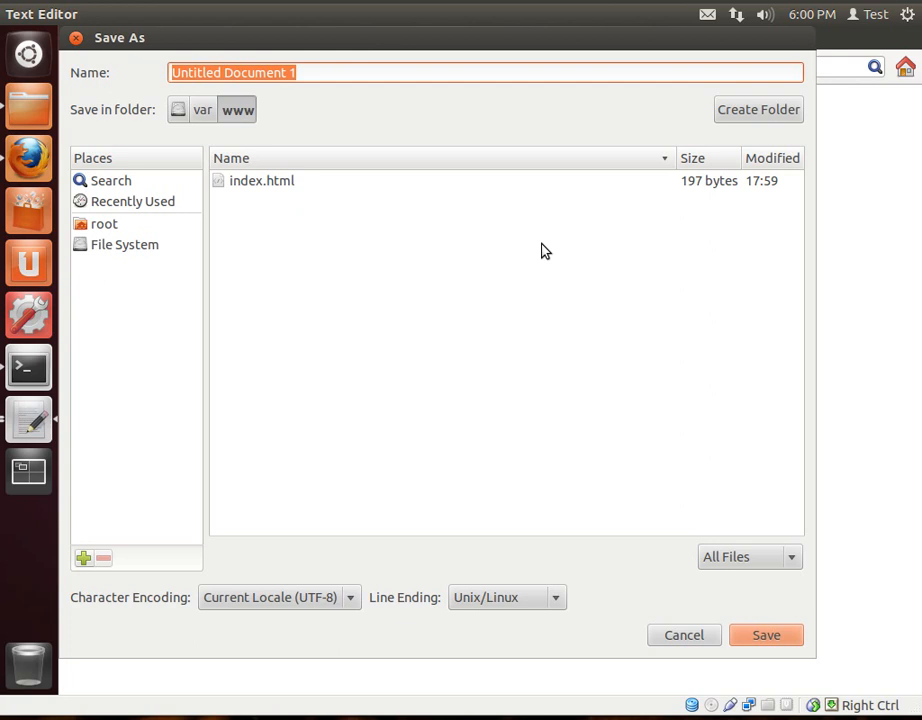
{"action": "type", "text": "test.php"}
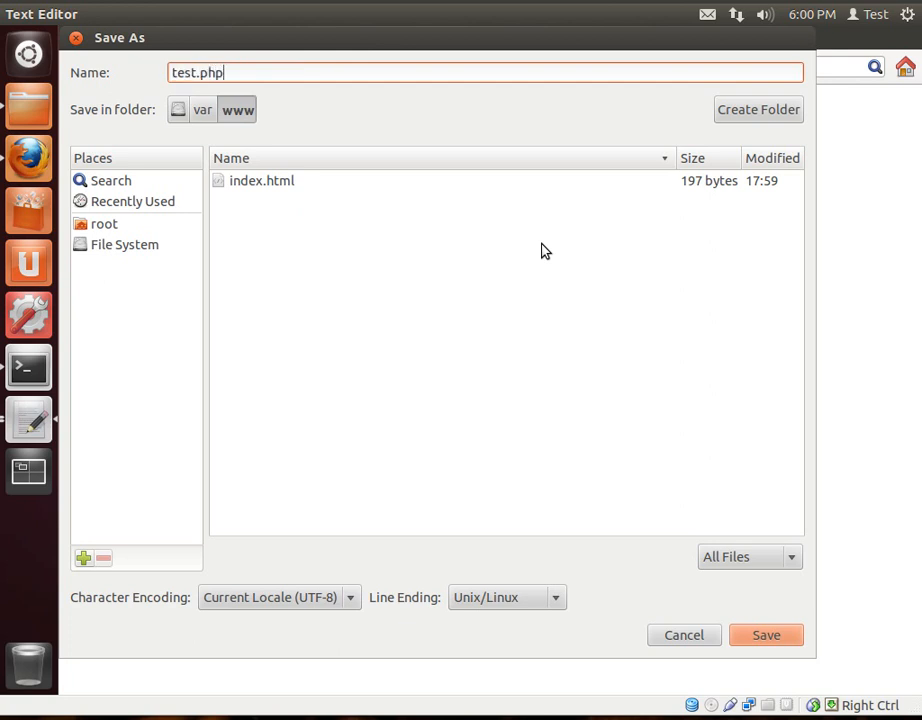
{"action": "left_click", "coordinate": [776, 636]}
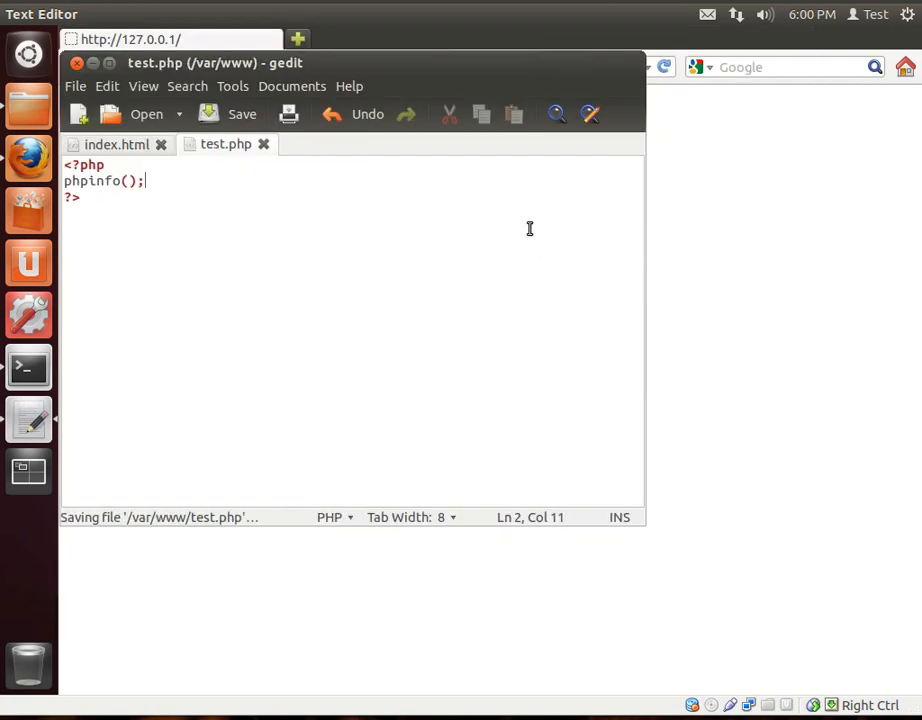
{"action": "mouse_move", "coordinate": [110, 184]}
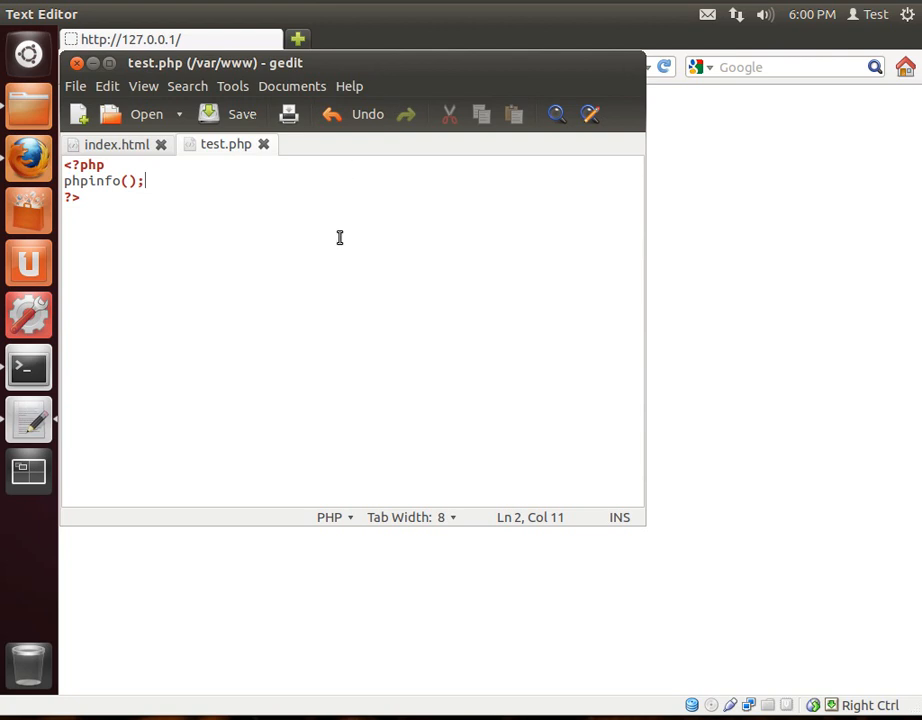
{"action": "mouse_move", "coordinate": [130, 180]}
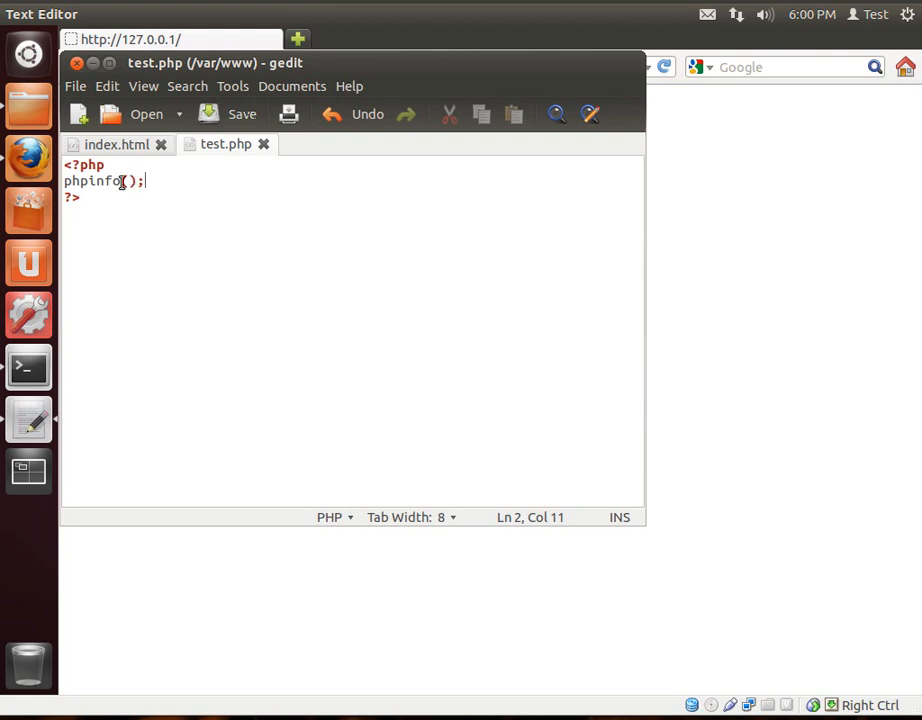
{"action": "mouse_move", "coordinate": [456, 104]}
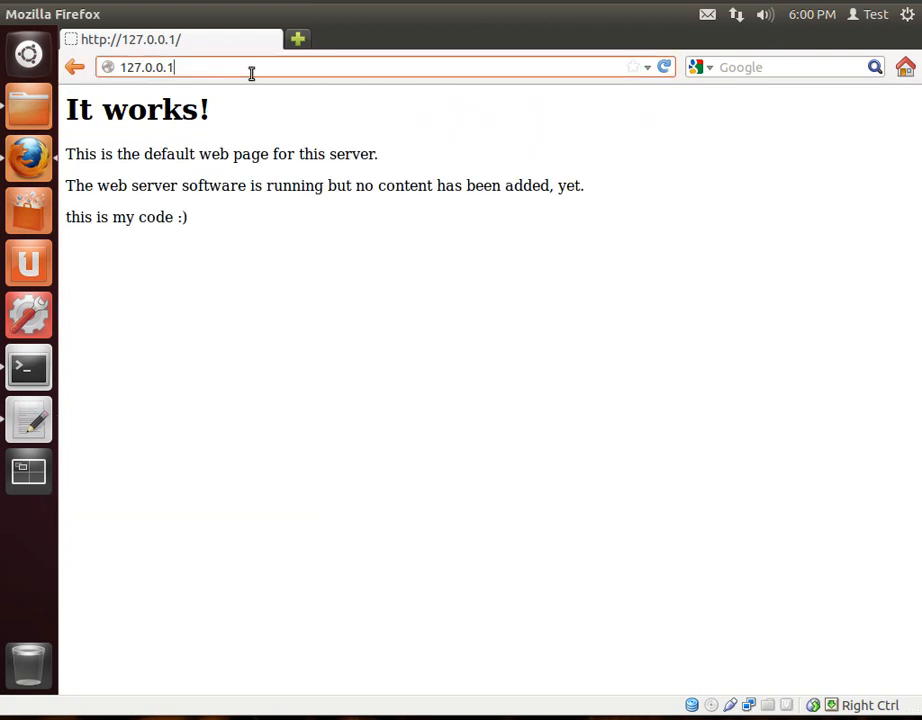
Step: Load 127.0.0.1/test.php and scroll through the PHP 5.3.10 phpinfo page
{"action": "type", "text": "/test.php"}
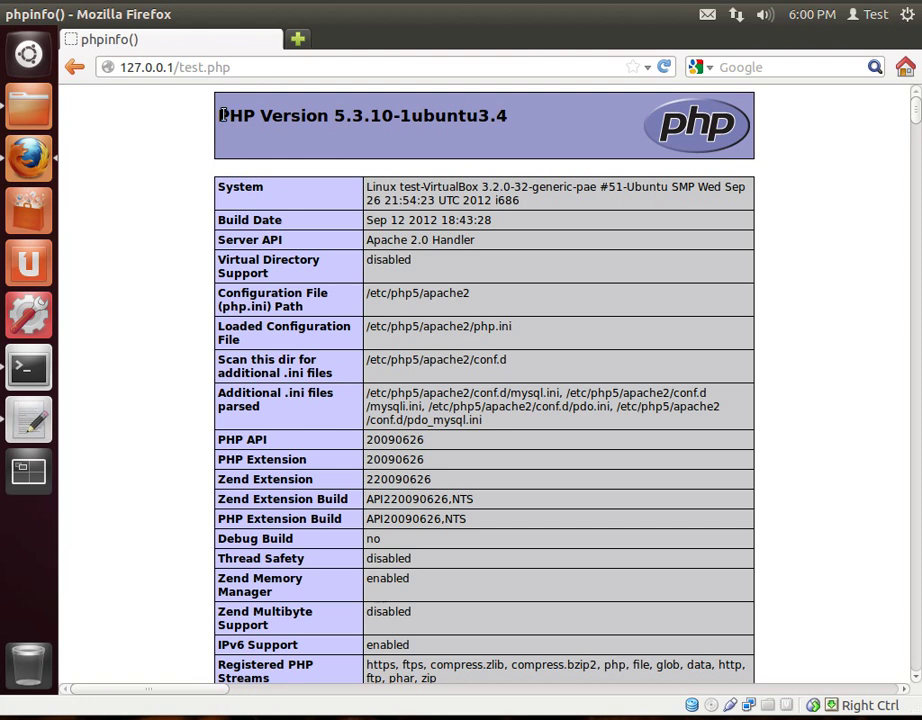
{"action": "scroll", "scroll_direction": "down", "scroll_amount": 3}
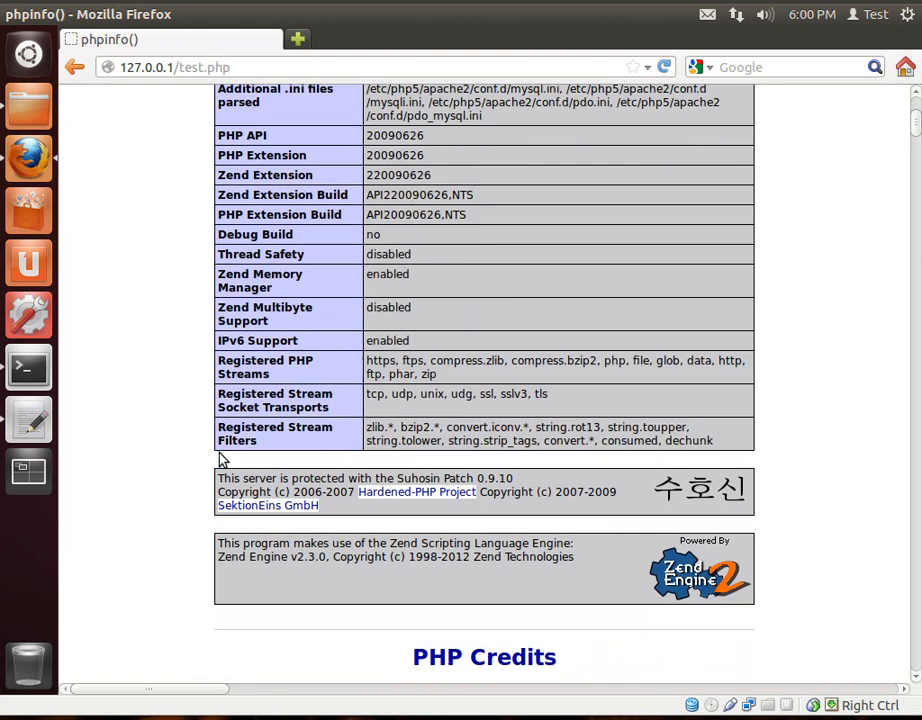
{"action": "scroll", "scroll_direction": "up", "scroll_amount": 3}
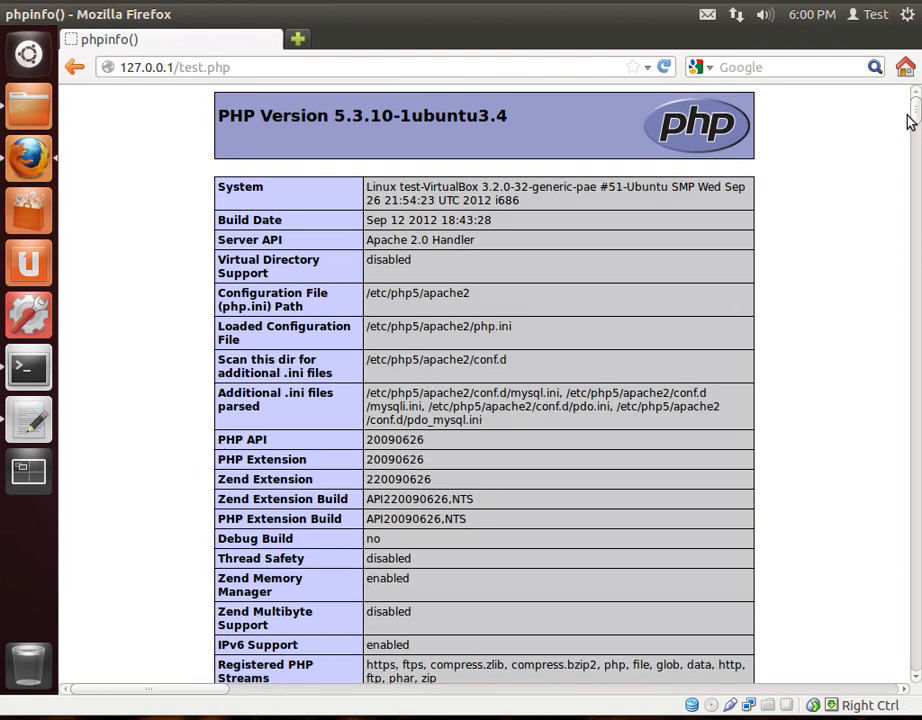
{"action": "mouse_move", "coordinate": [118, 224]}
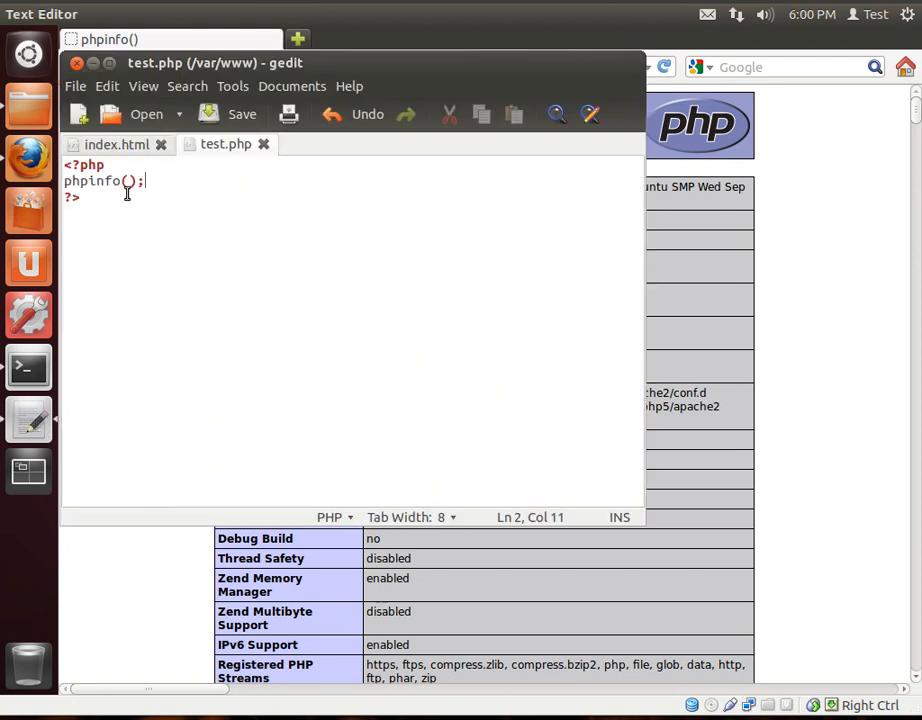
Step: Bring the test.php document in gedit back into focus
{"action": "left_click", "coordinate": [82, 206]}
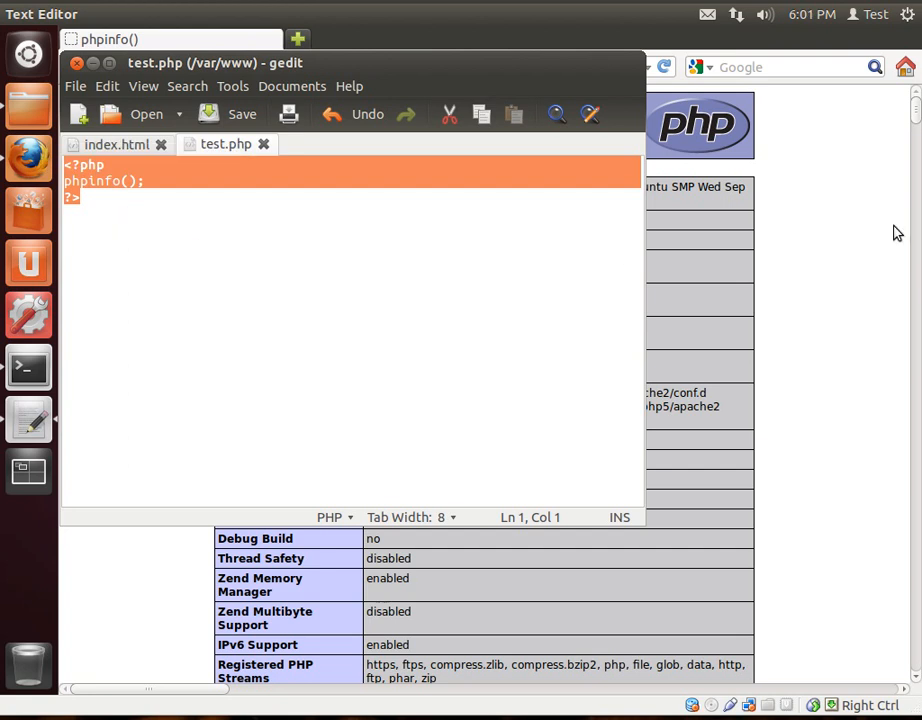
{"action": "mouse_move", "coordinate": [868, 228]}
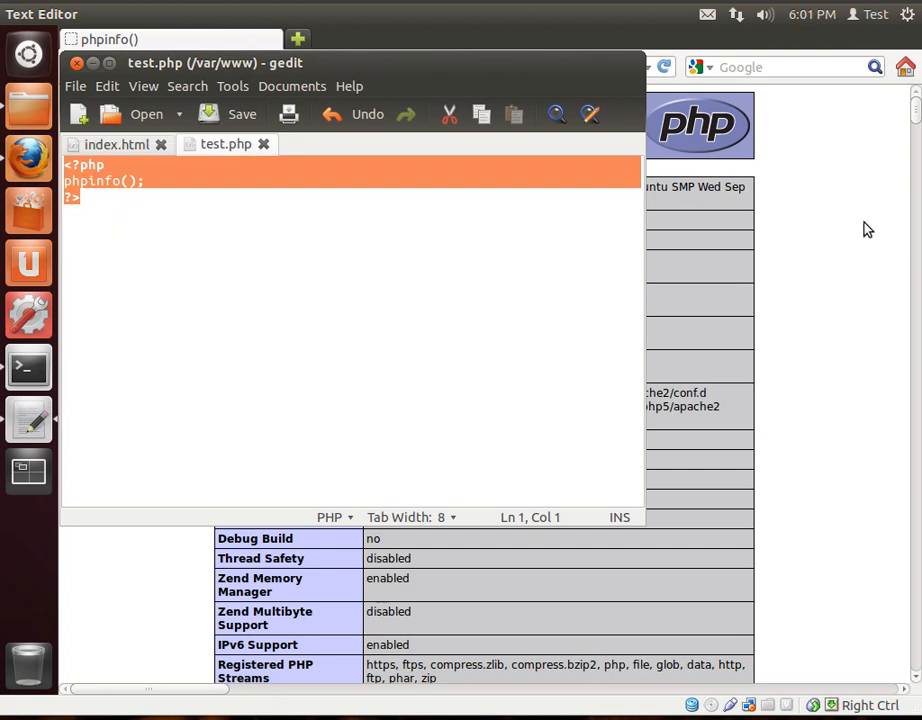
{"action": "mouse_move", "coordinate": [864, 188]}
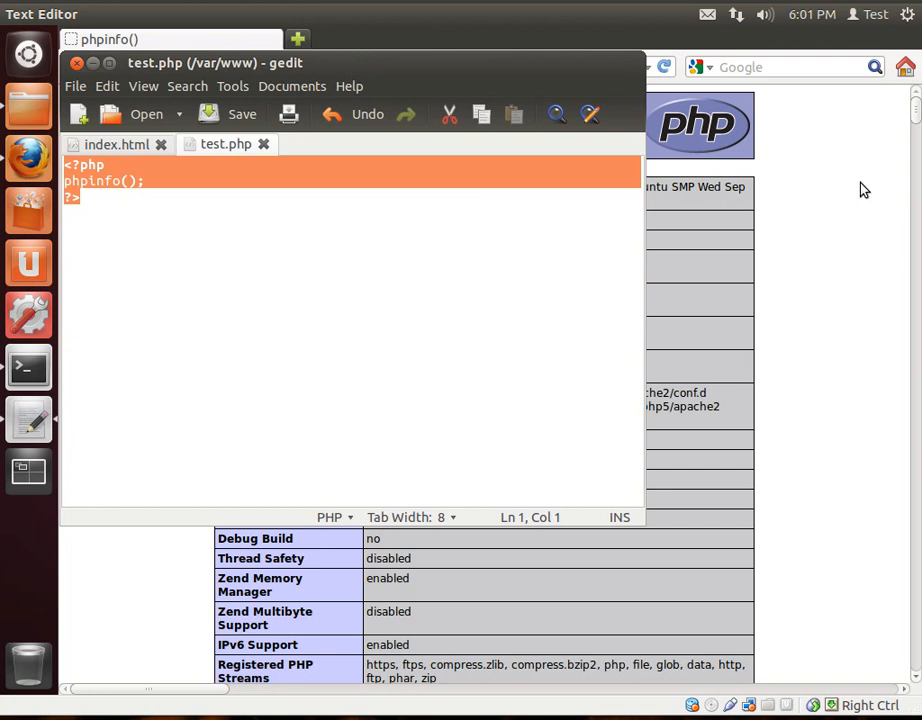